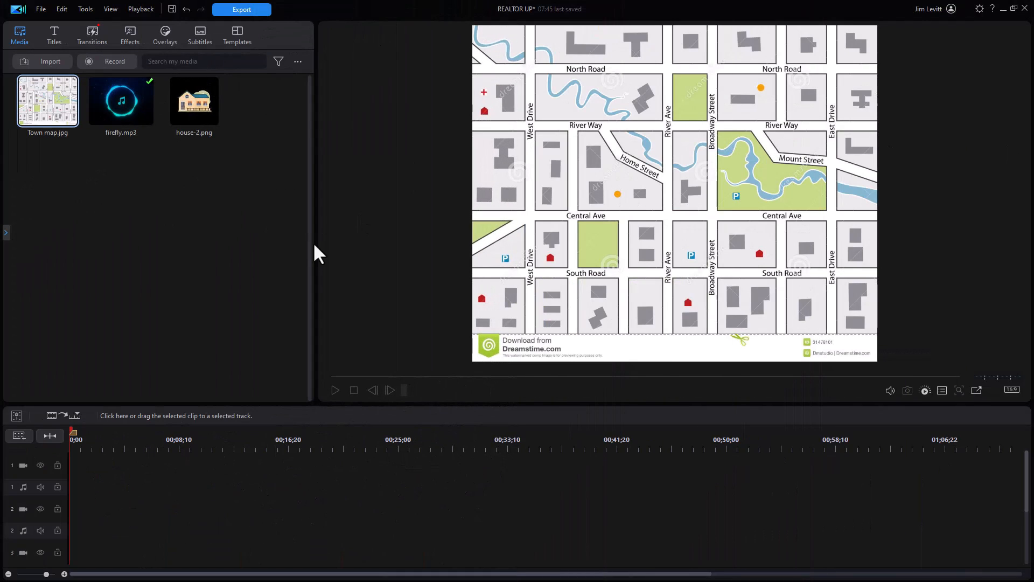
mouse_move(52, 105)
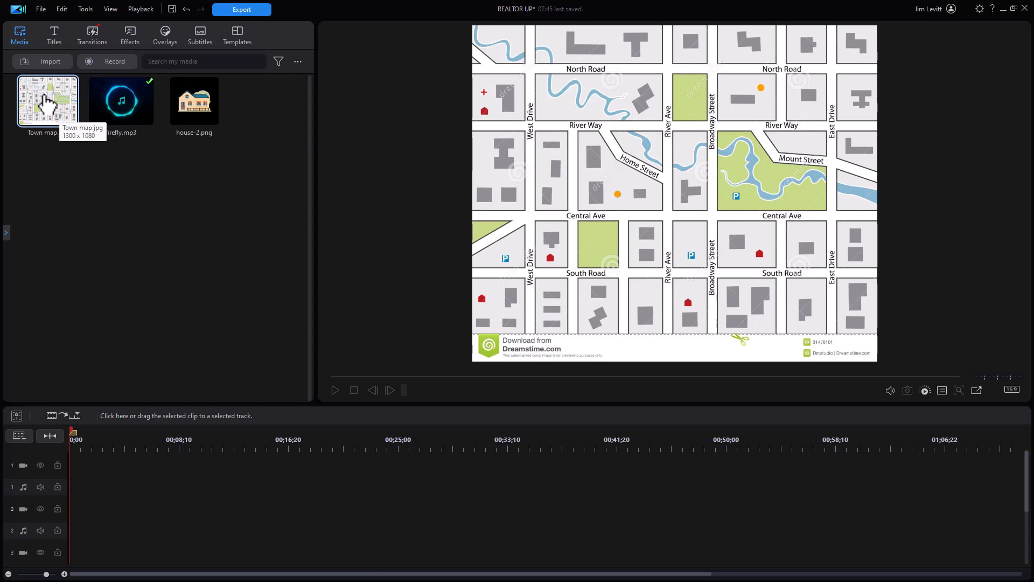
Place Town map.jpg on video track 1 of the timeline.
left_click_drag(47, 100, 78, 466)
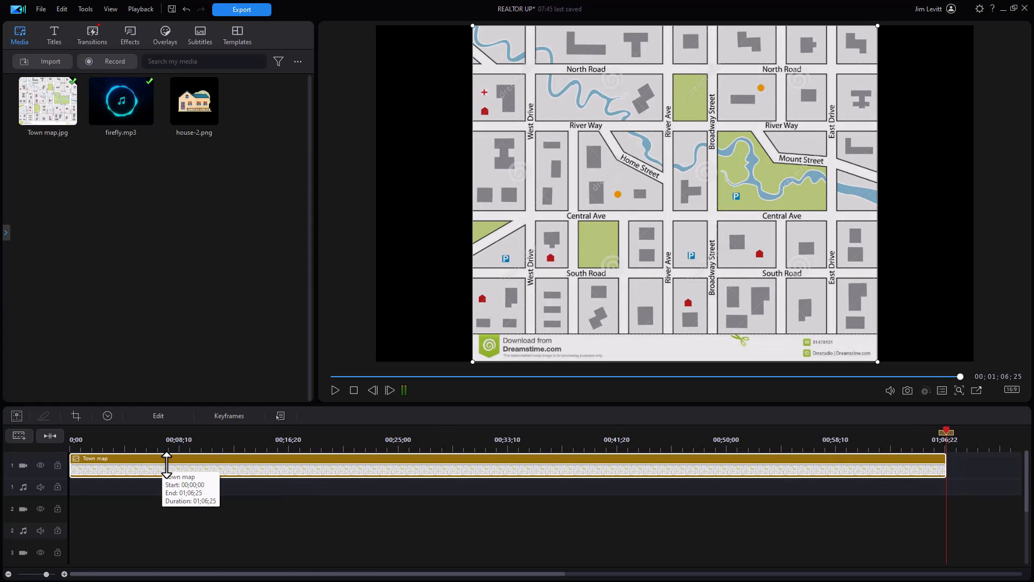
mouse_move(133, 475)
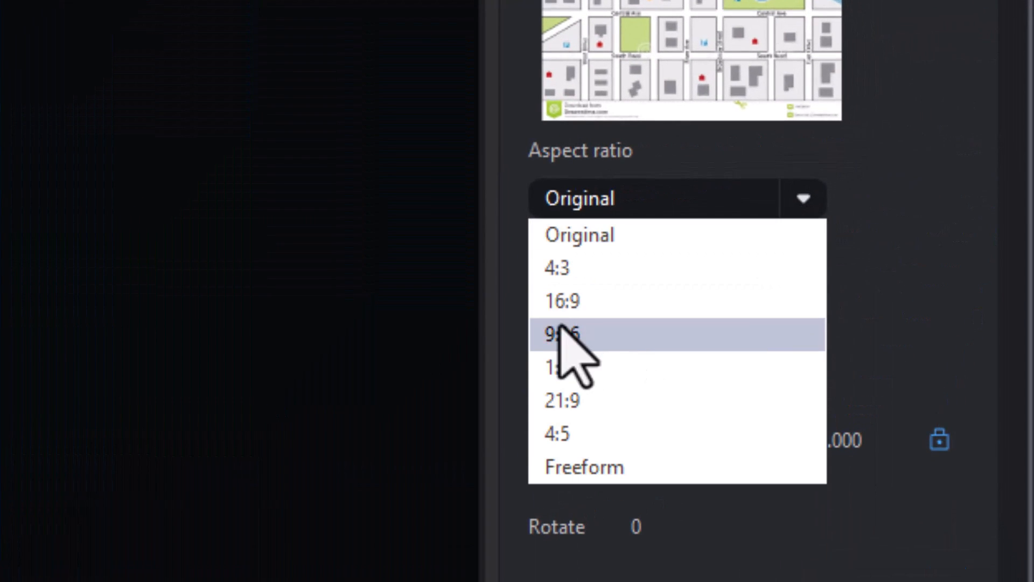
Crop the map to a 16:9 frame spanning its full width at the top and apply it.
left_click(559, 300)
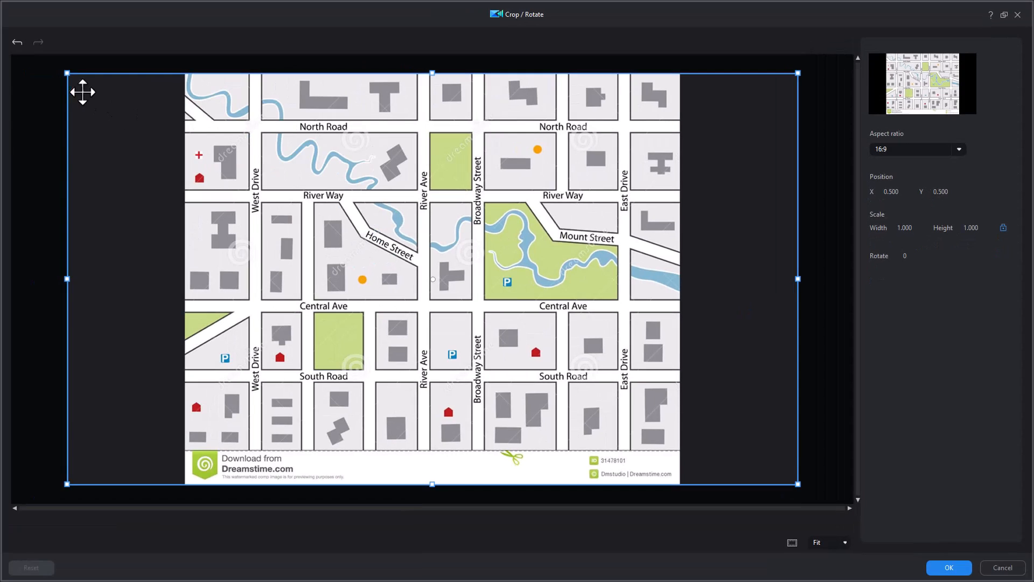
left_click_drag(67, 72, 122, 107)
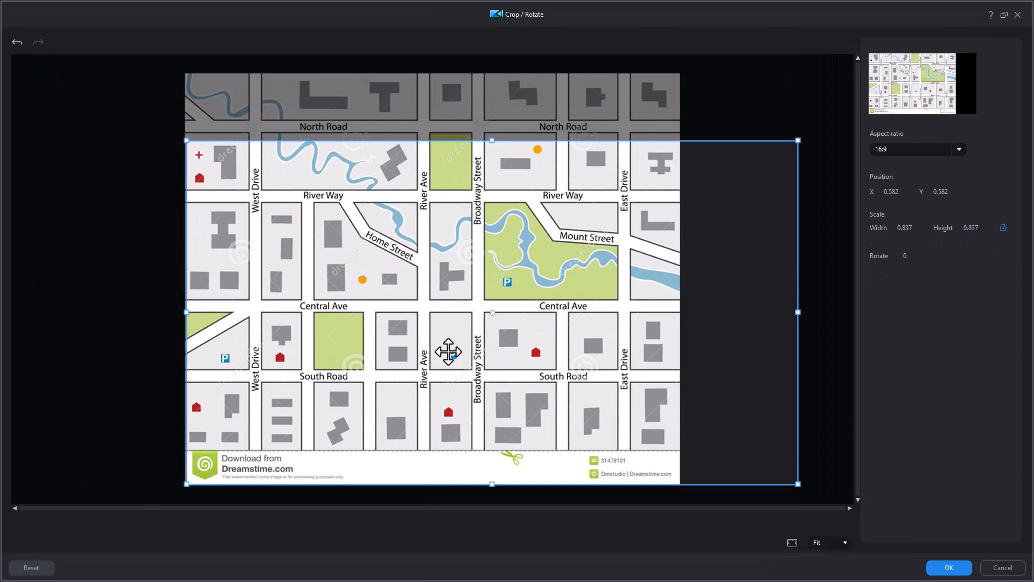
left_click_drag(450, 352, 451, 282)
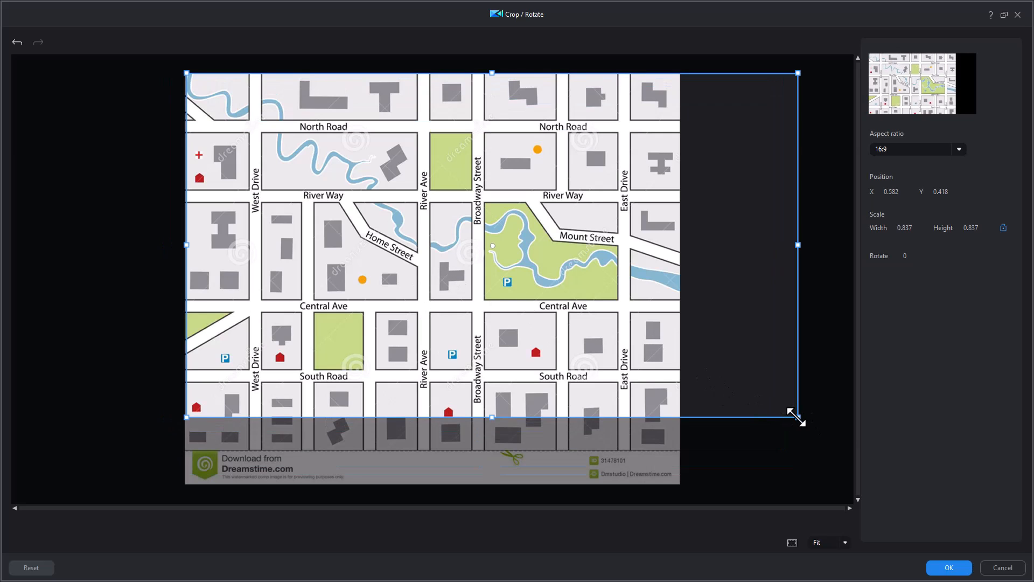
left_click_drag(798, 417, 677, 363)
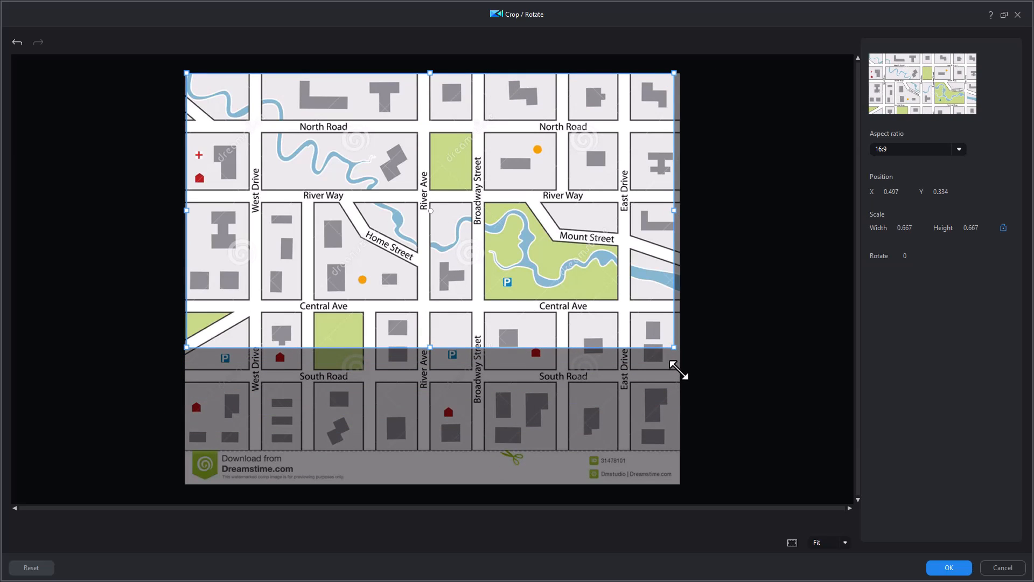
left_click_drag(673, 348, 677, 350)
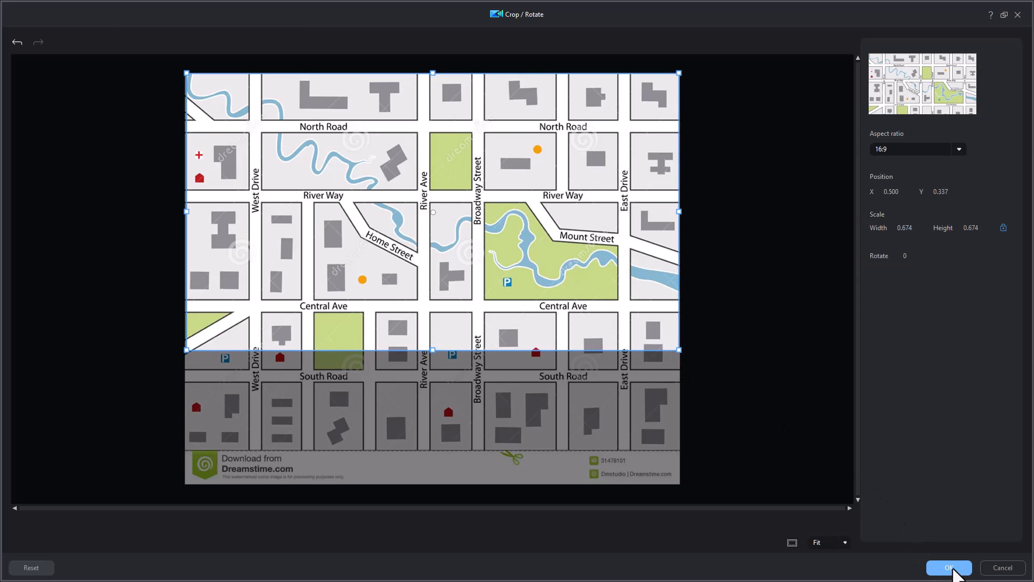
left_click(949, 568)
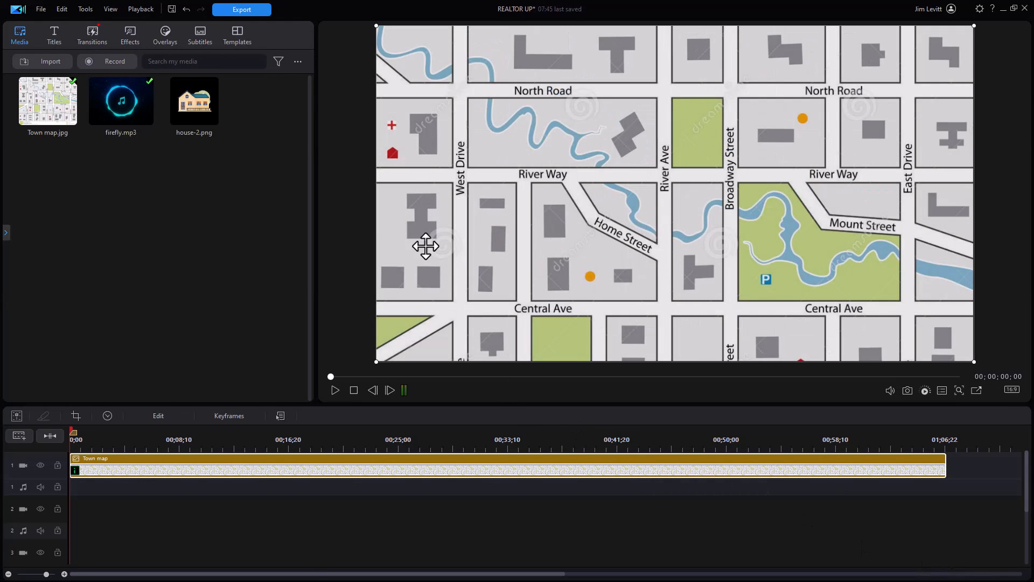
mouse_move(176, 373)
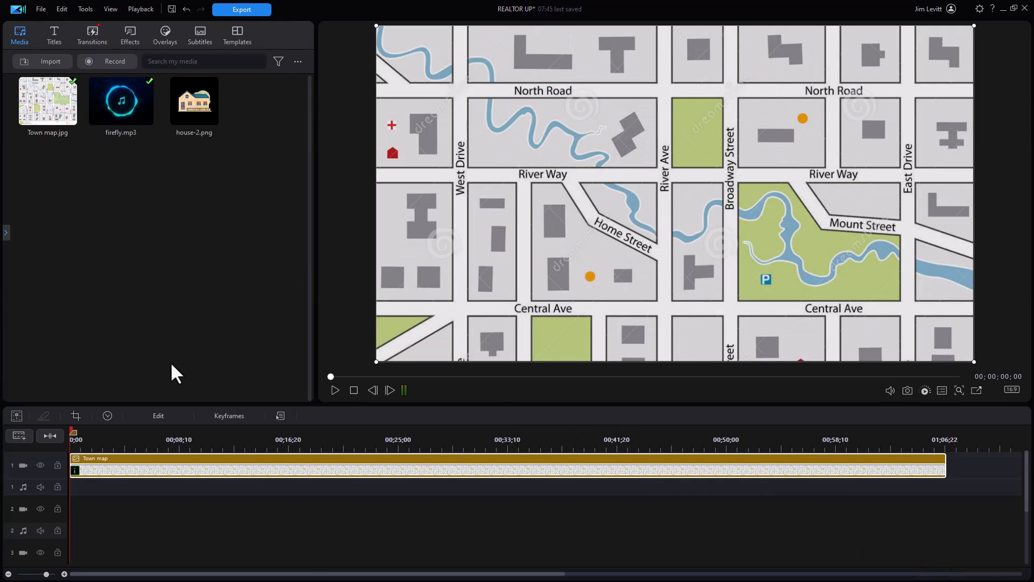
mouse_move(158, 479)
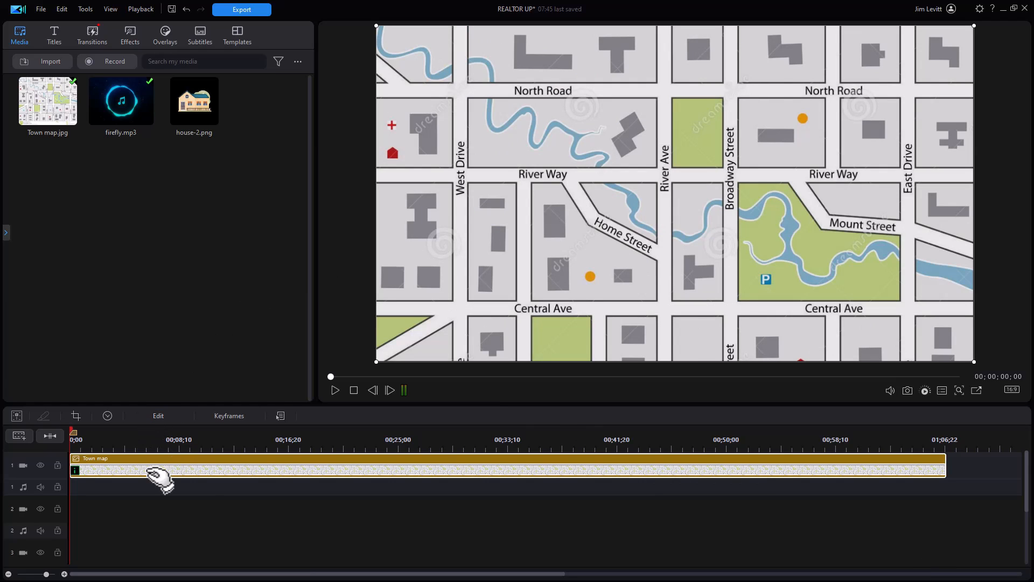
mouse_move(163, 477)
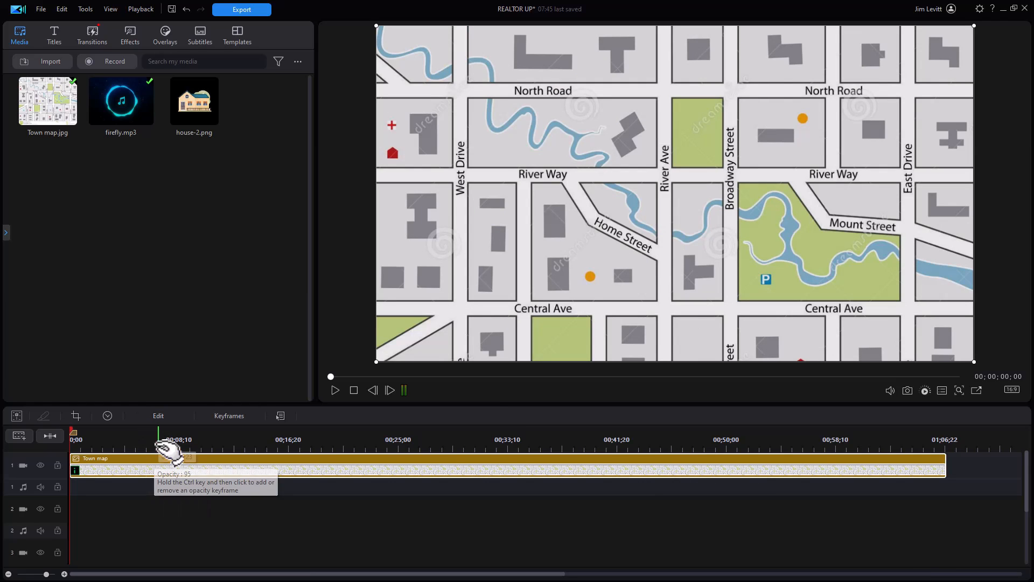
Open the map clip's Image tools and launch the Advanced keyframe editor.
left_click(157, 416)
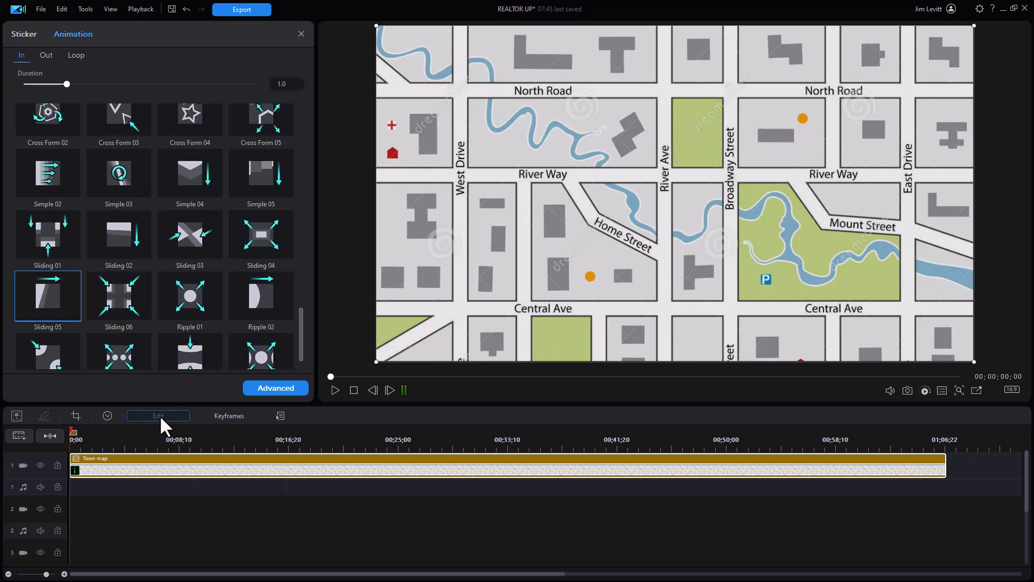
left_click(23, 33)
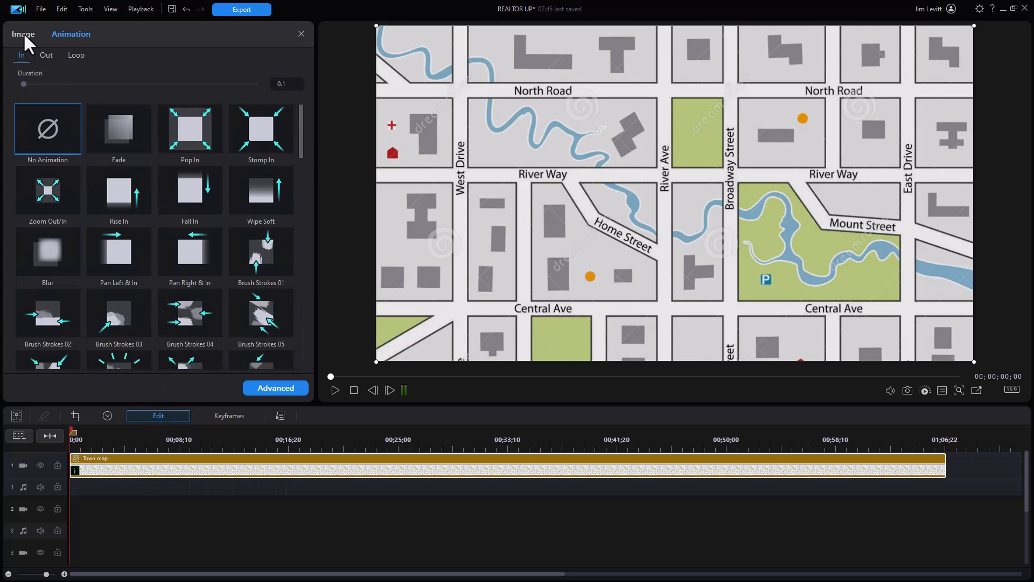
left_click(23, 33)
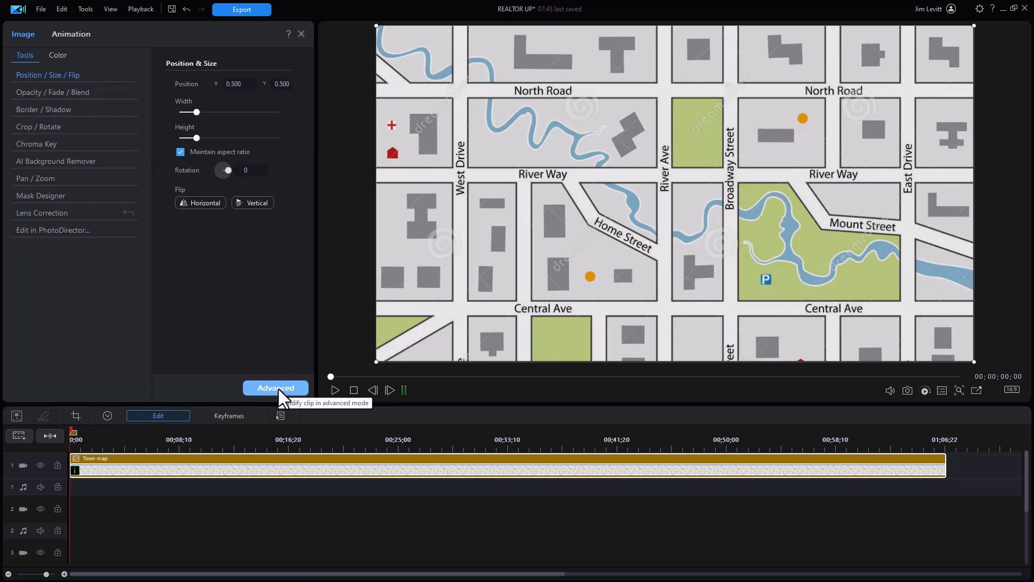
left_click(275, 387)
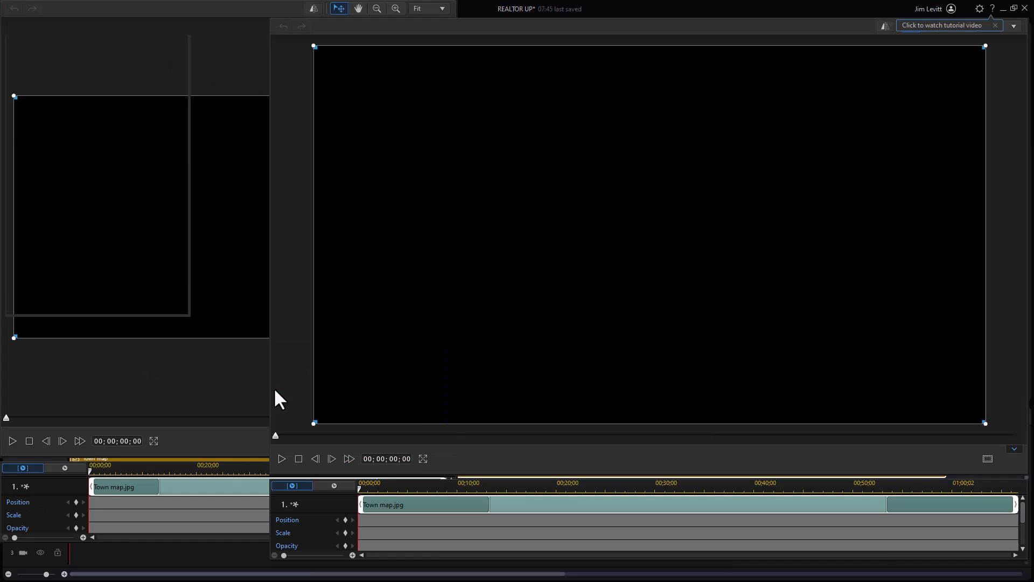
Maximize the keyframe editor and add a timeline marker at 03 seconds.
double_click(112, 487)
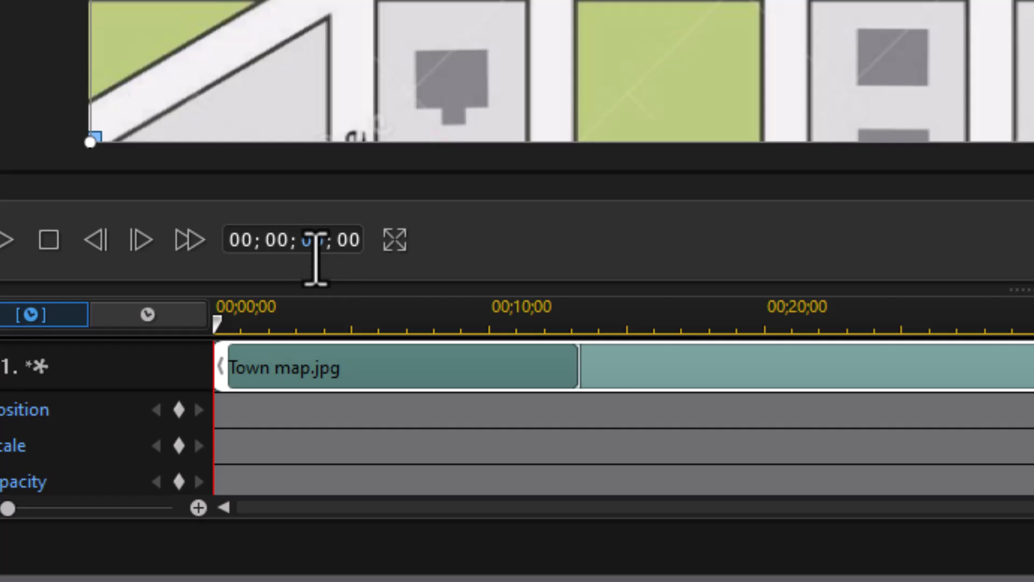
type("03")
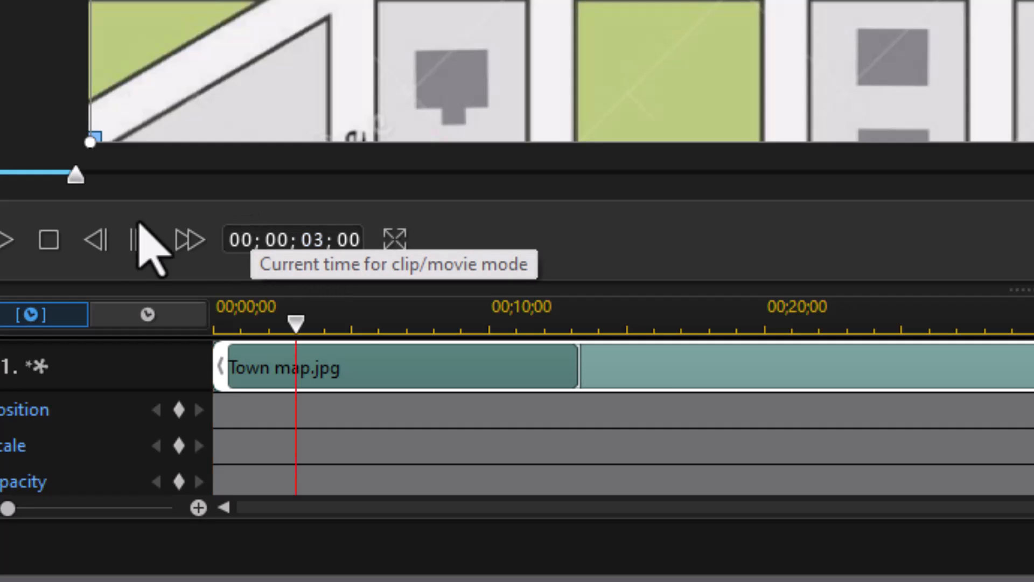
right_click(295, 321)
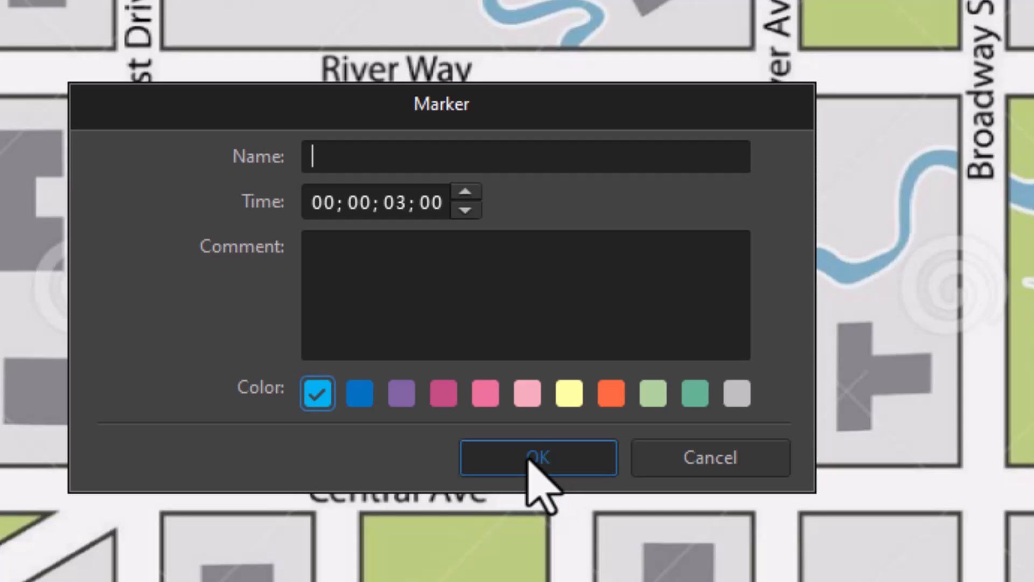
left_click(539, 457)
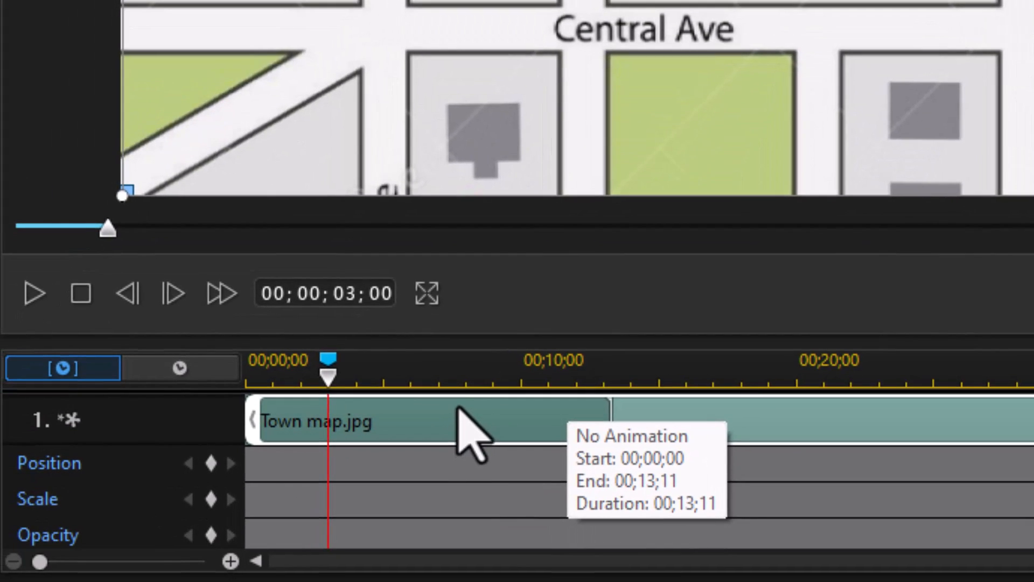
Add position and scale keyframes at 3s and a 'first property' marker at 5s.
left_click(211, 462)
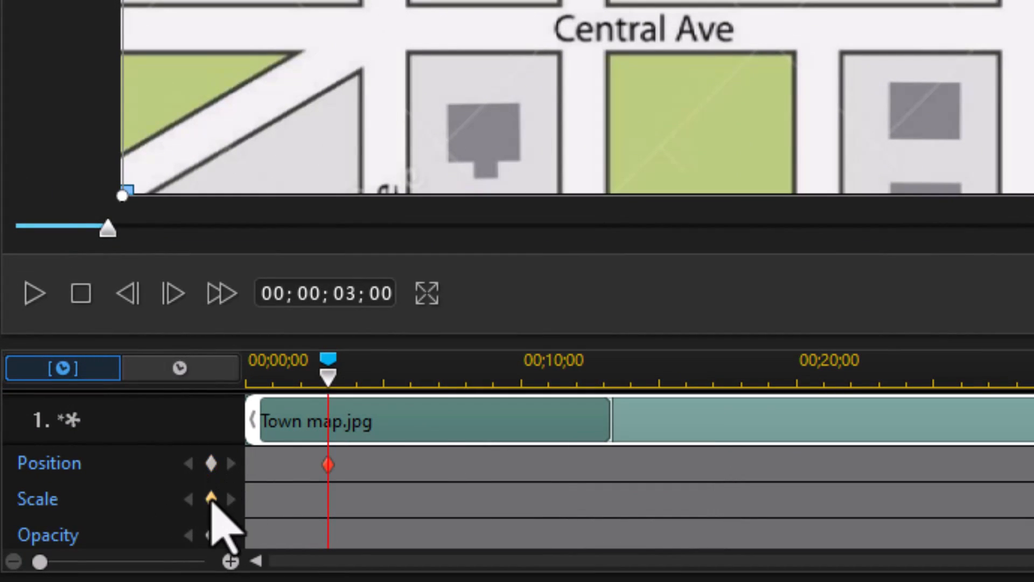
left_click(211, 499)
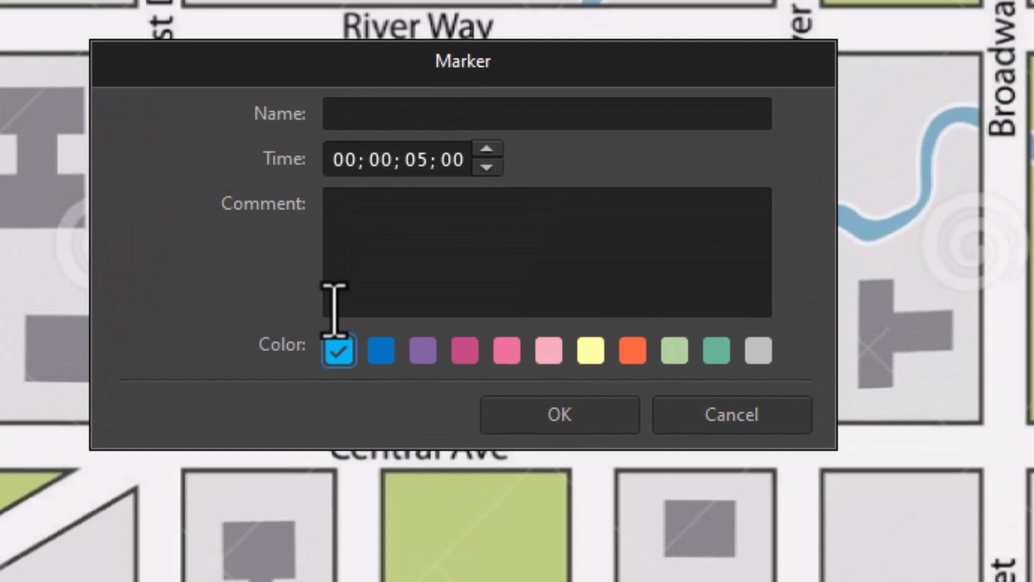
type("first pro")
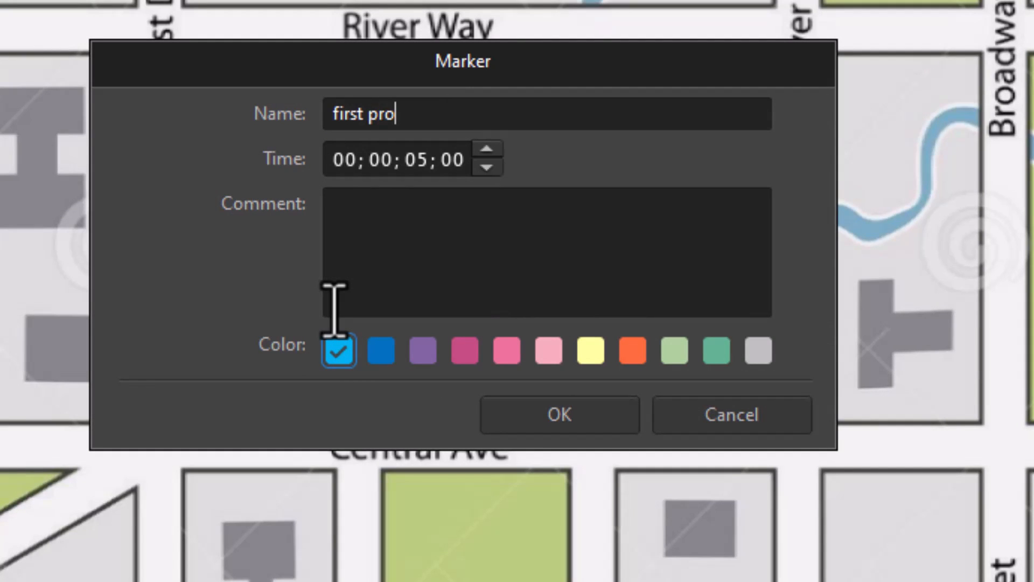
type("perty")
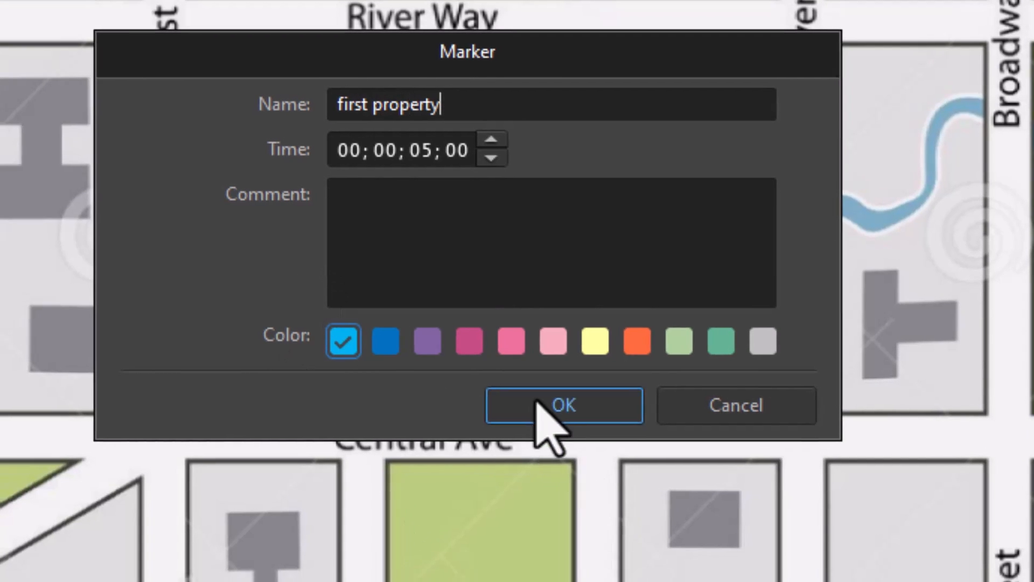
left_click(564, 405)
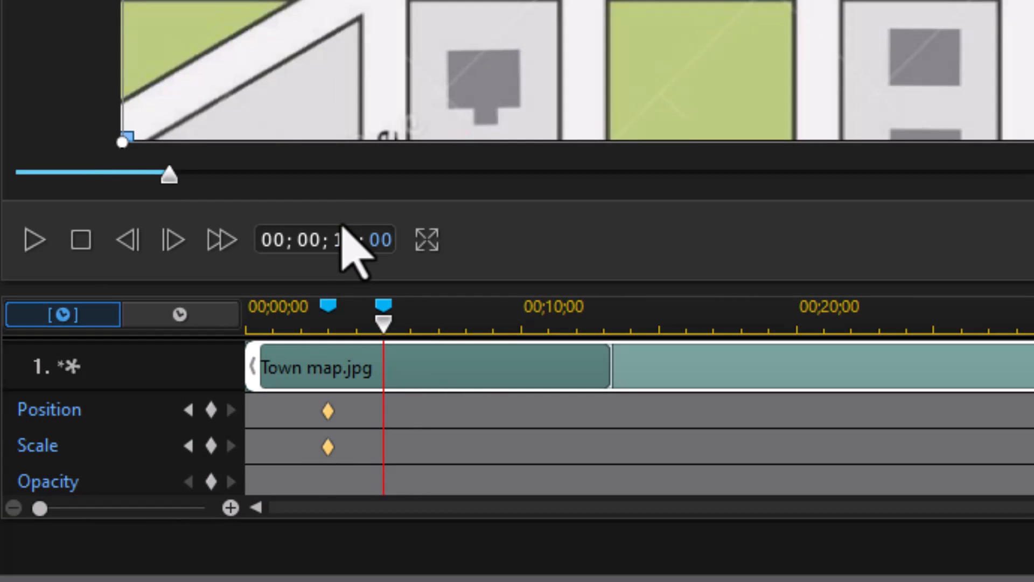
Add an 'end first property' marker at the 10-second point.
left_click_drag(383, 320, 518, 320)
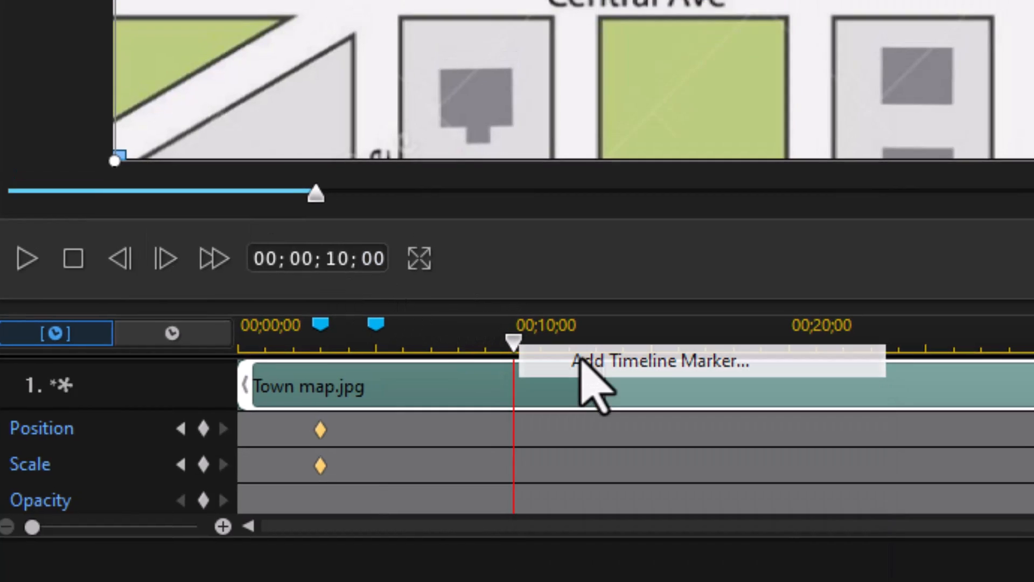
left_click(659, 362)
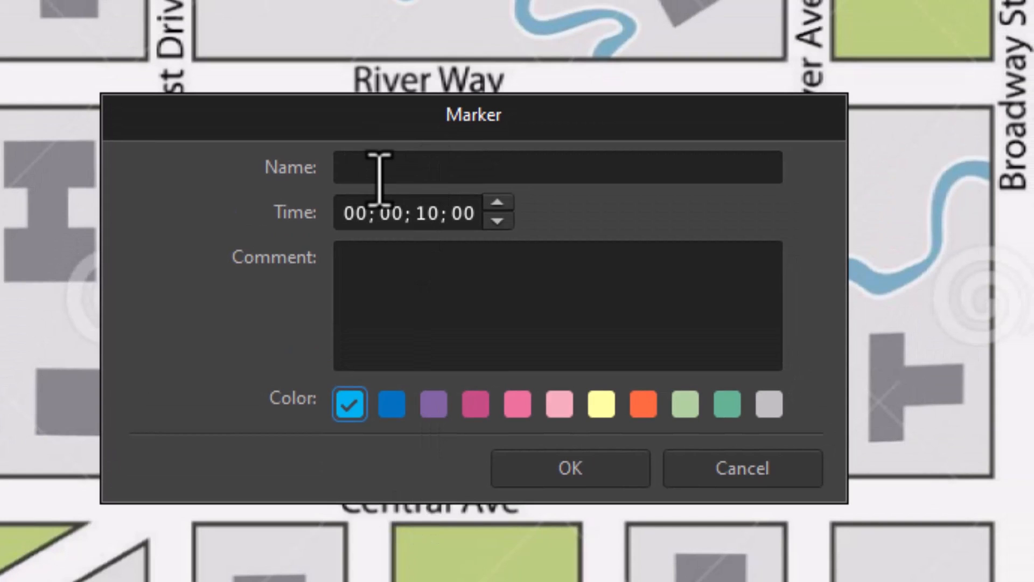
type("end first property")
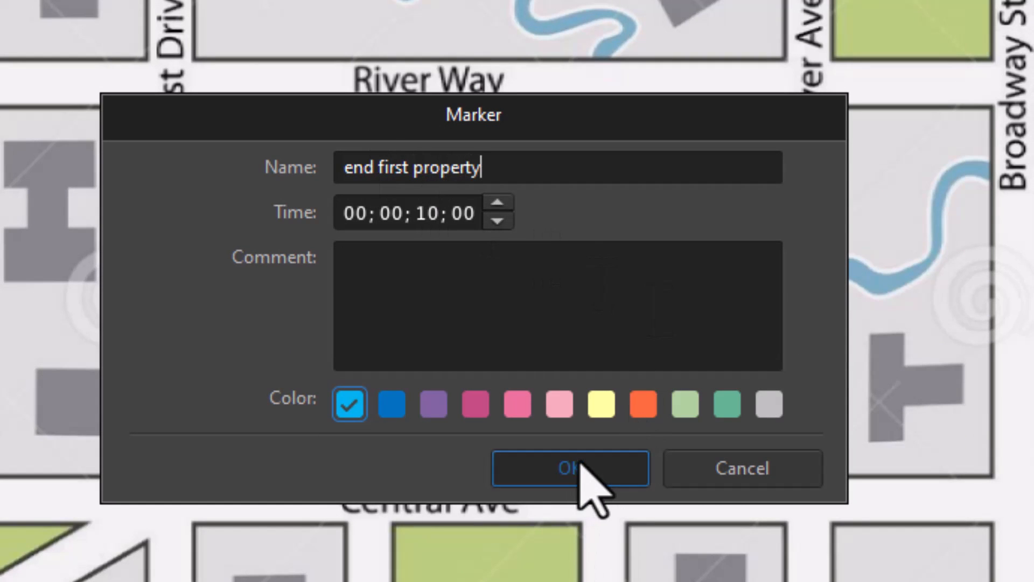
left_click(571, 469)
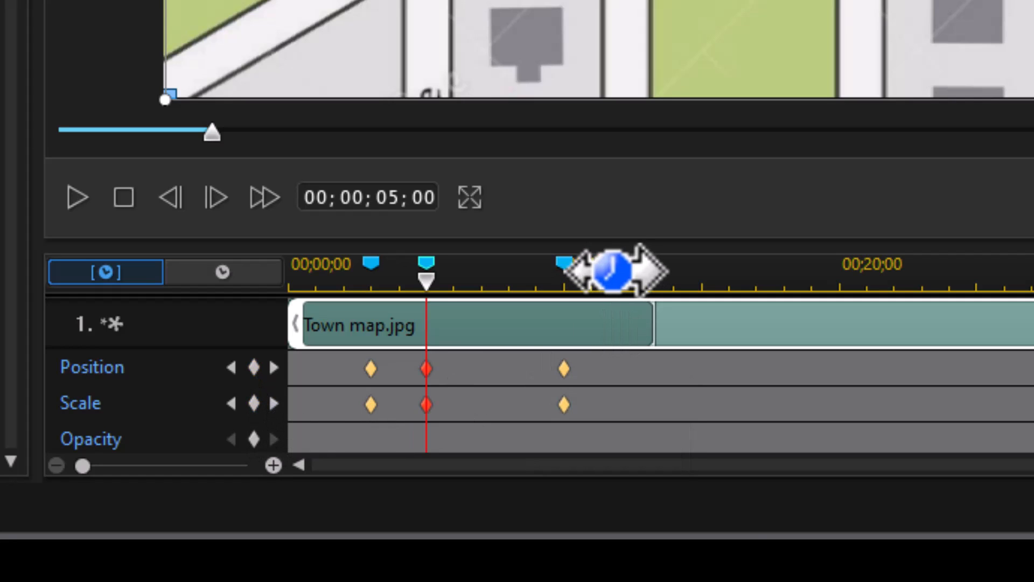
mouse_move(475, 298)
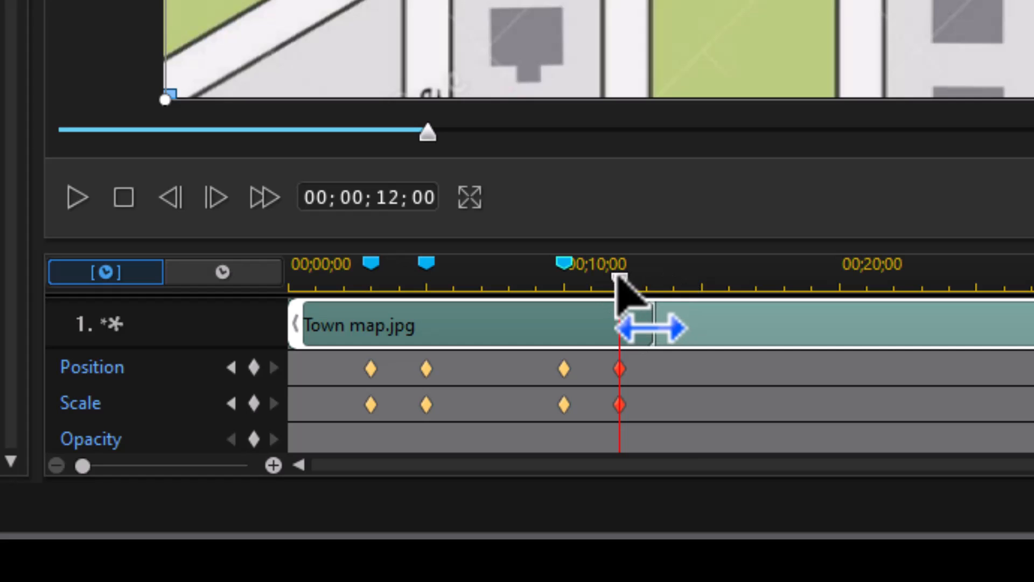
Add a timeline marker named 'zoom full screen' at 12 seconds.
right_click(616, 293)
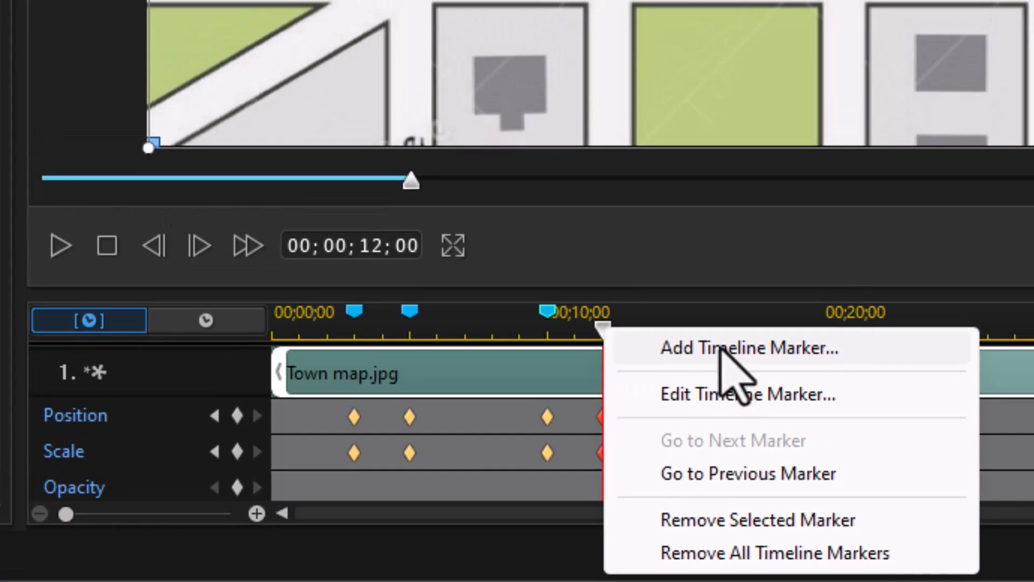
left_click(745, 348)
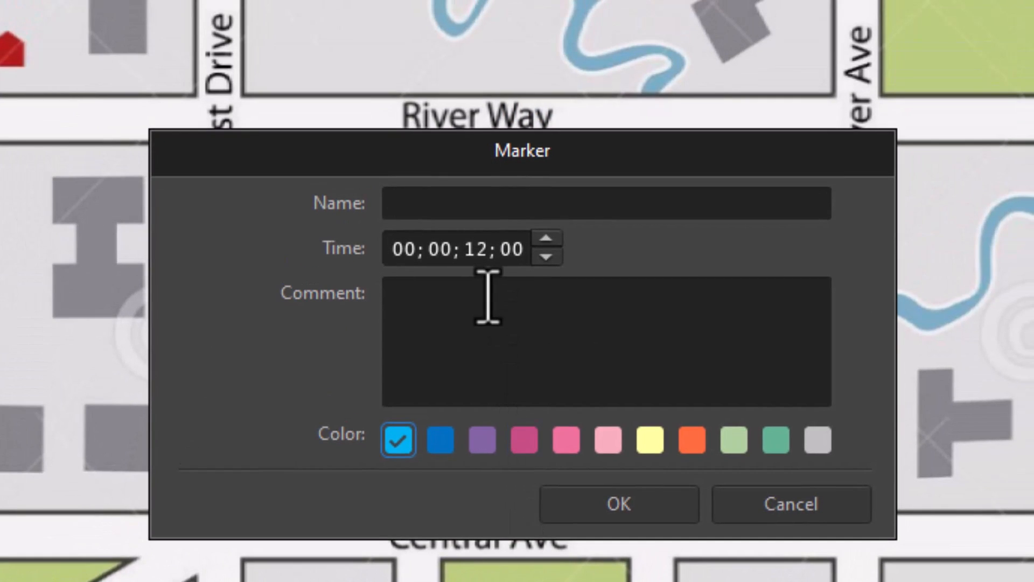
type("zoom full")
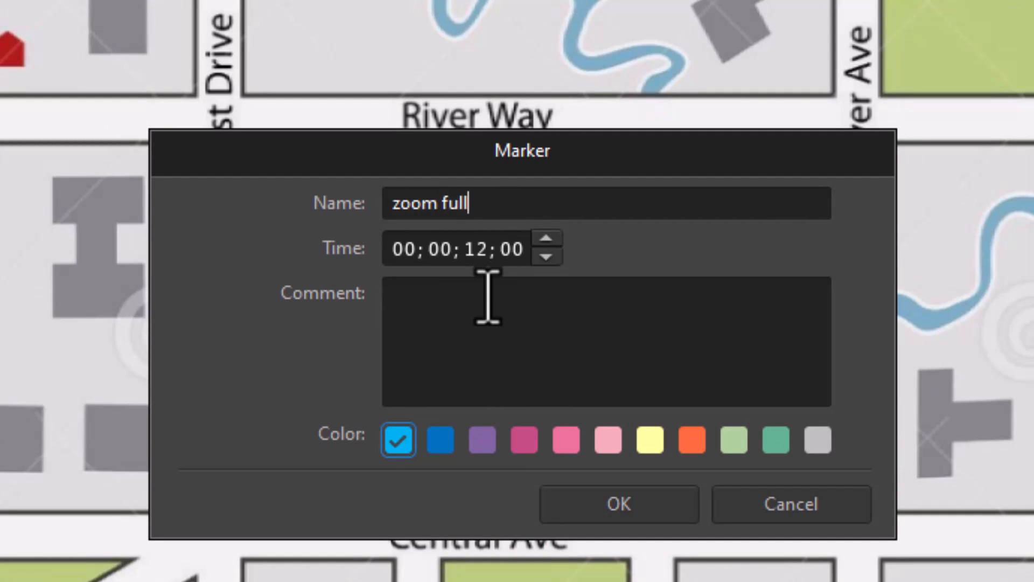
type("screen")
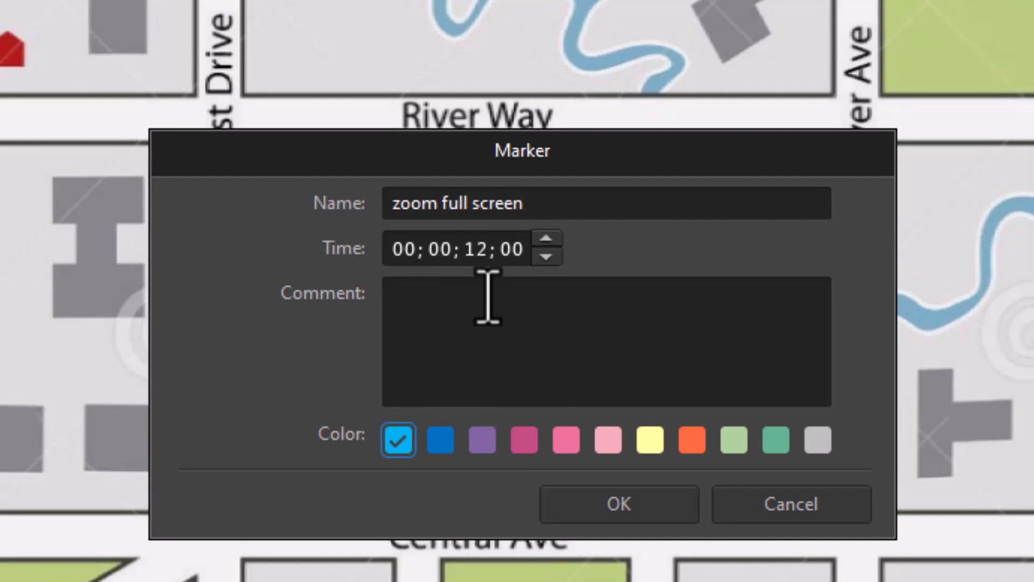
left_click(618, 504)
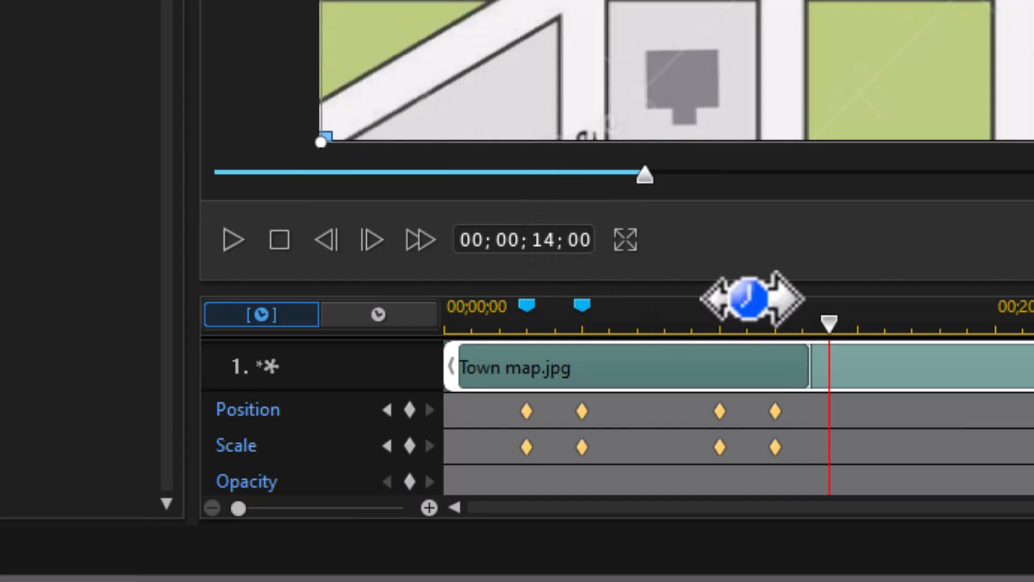
Add a marker at 14 seconds and a 'second property' marker at 16;06.
right_click(830, 323)
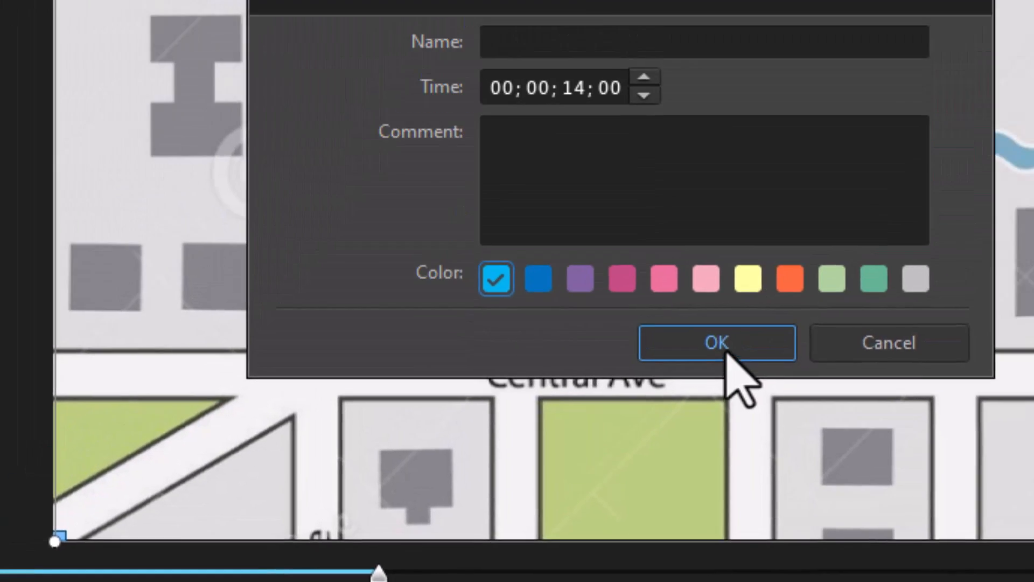
left_click(715, 343)
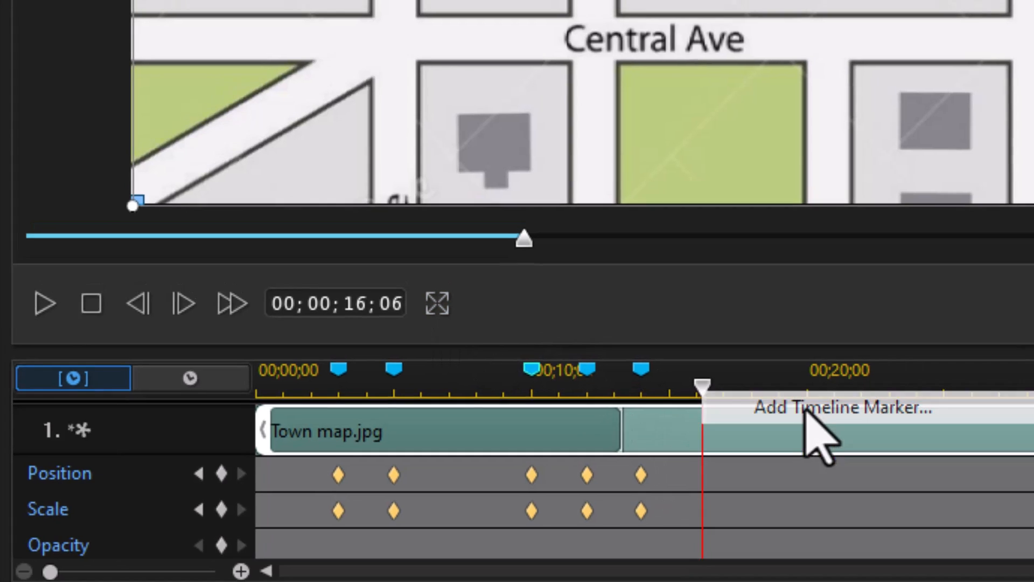
left_click(838, 407)
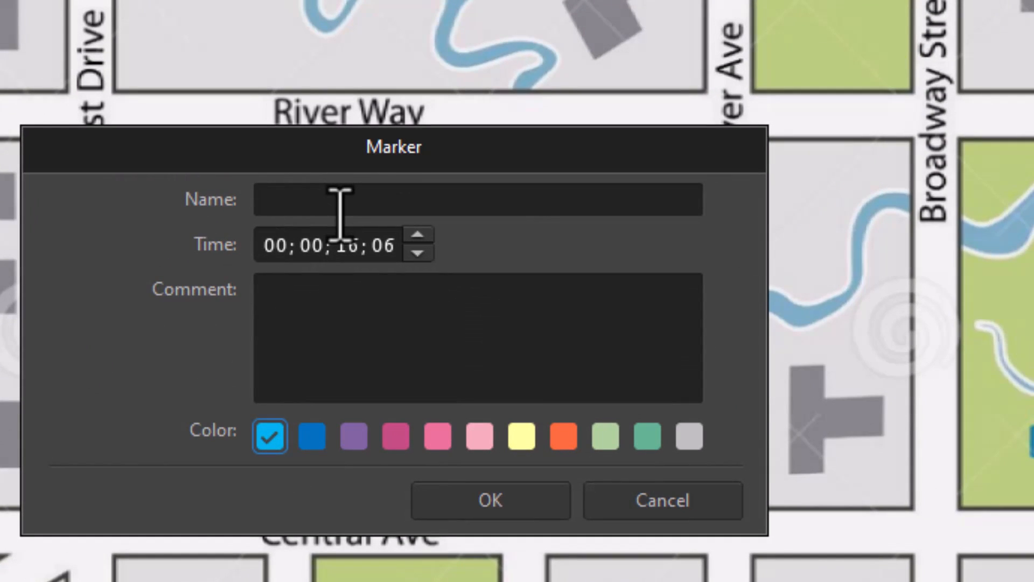
type("second property")
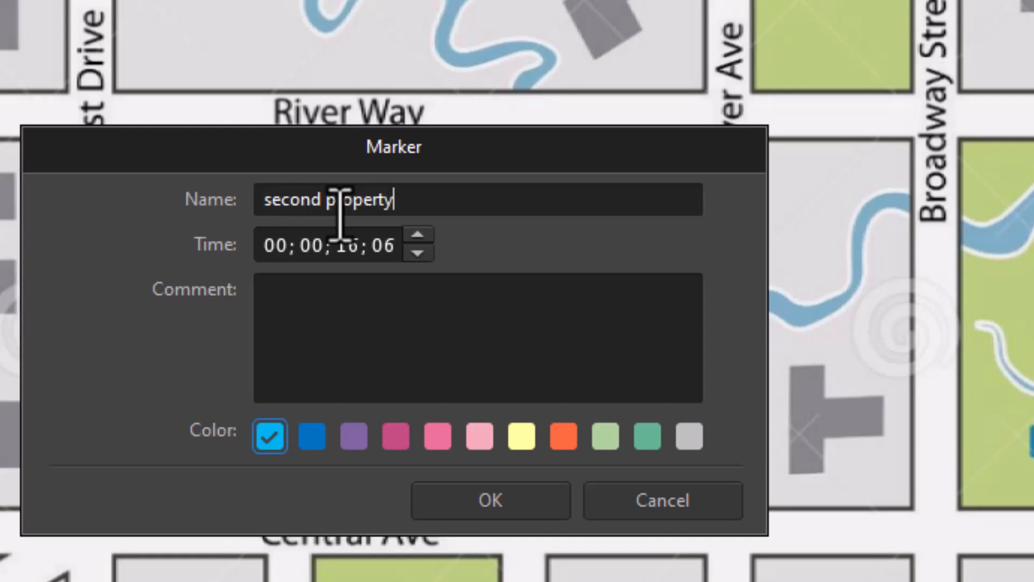
left_click(490, 499)
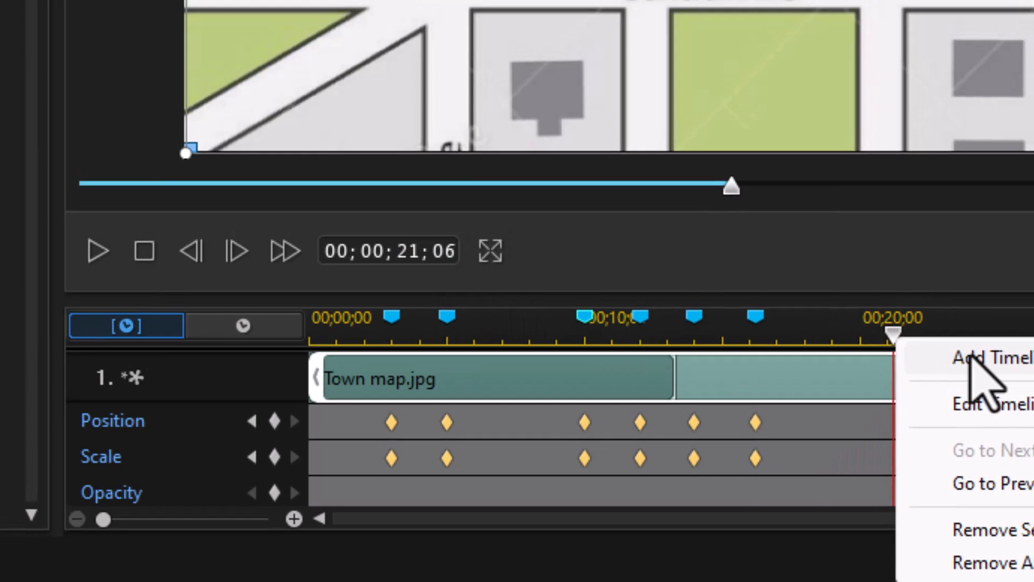
Add a zoom marker at 21;06 and a 'zoomed out' marker at 23;06.
left_click(989, 359)
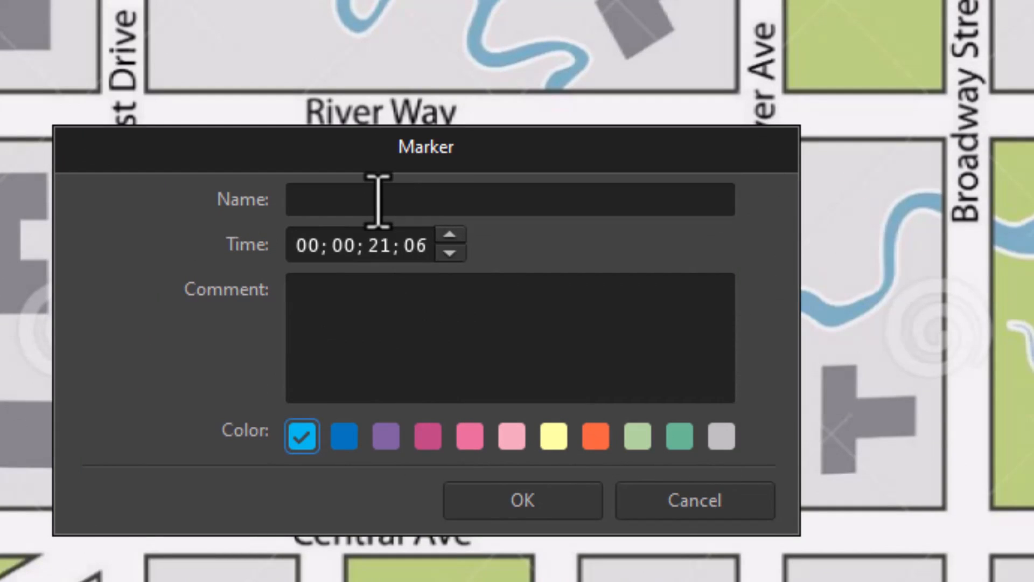
type("zoom b")
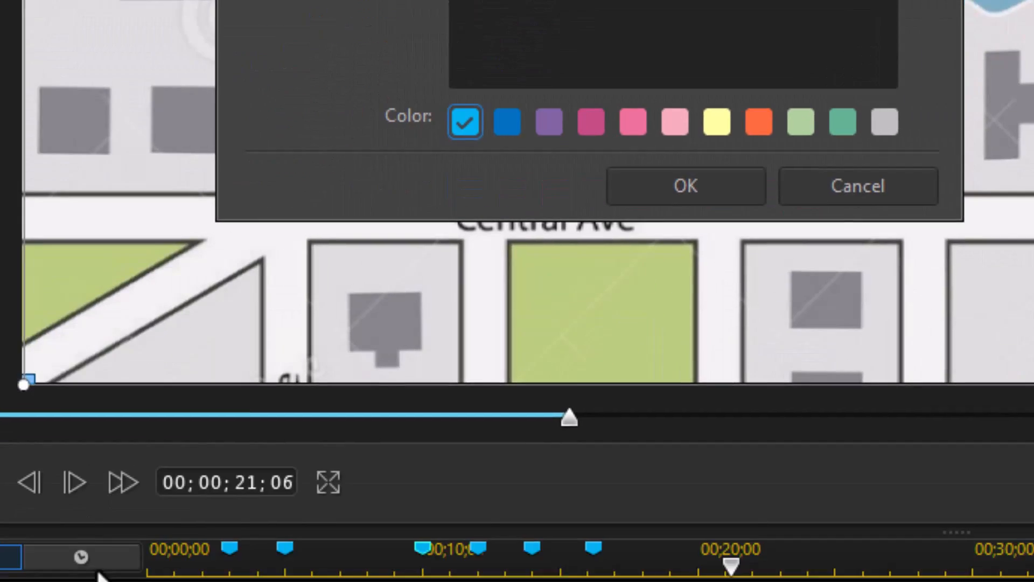
left_click(685, 185)
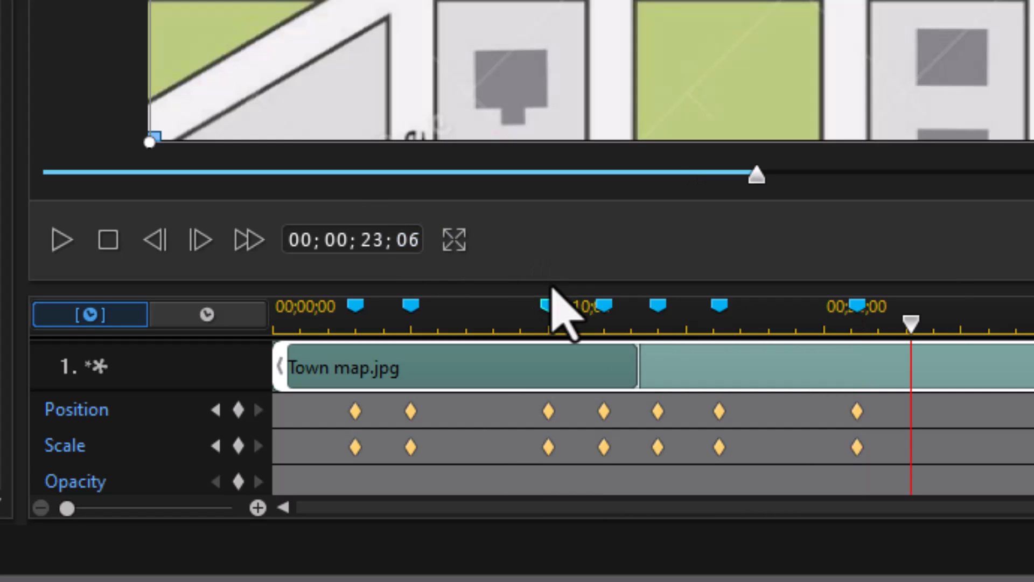
mouse_move(944, 373)
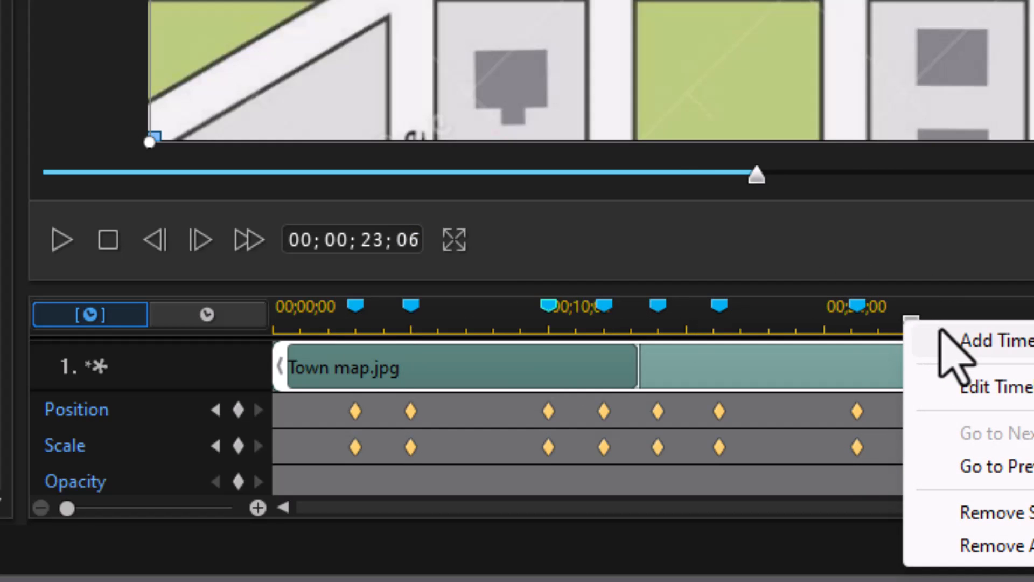
left_click(996, 341)
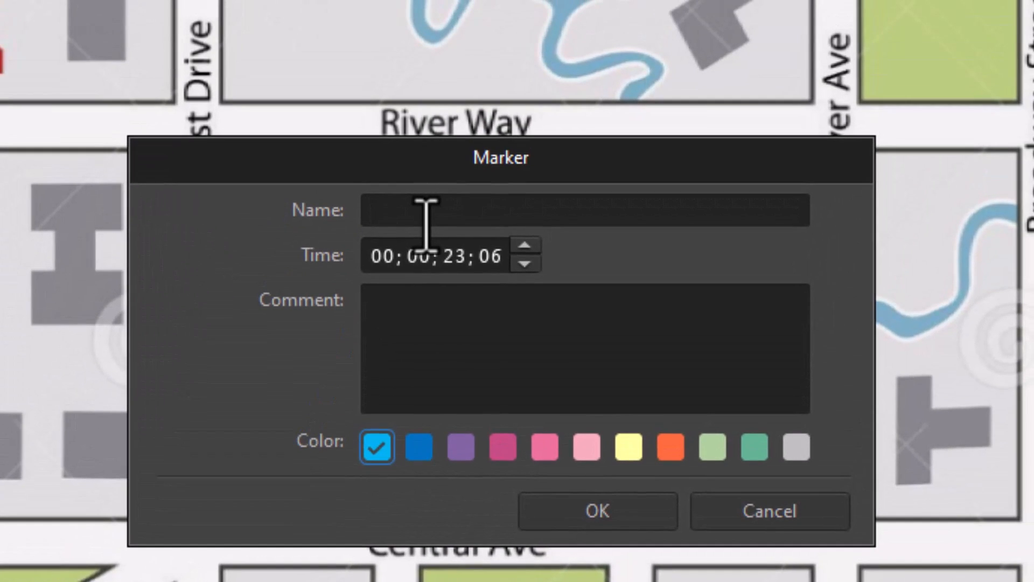
type("zoomed out")
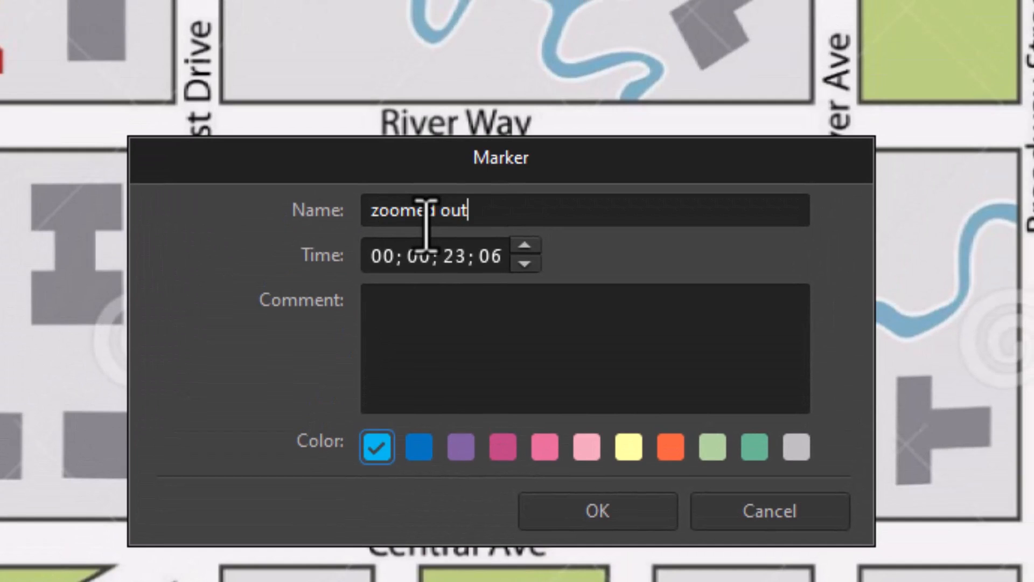
left_click(596, 511)
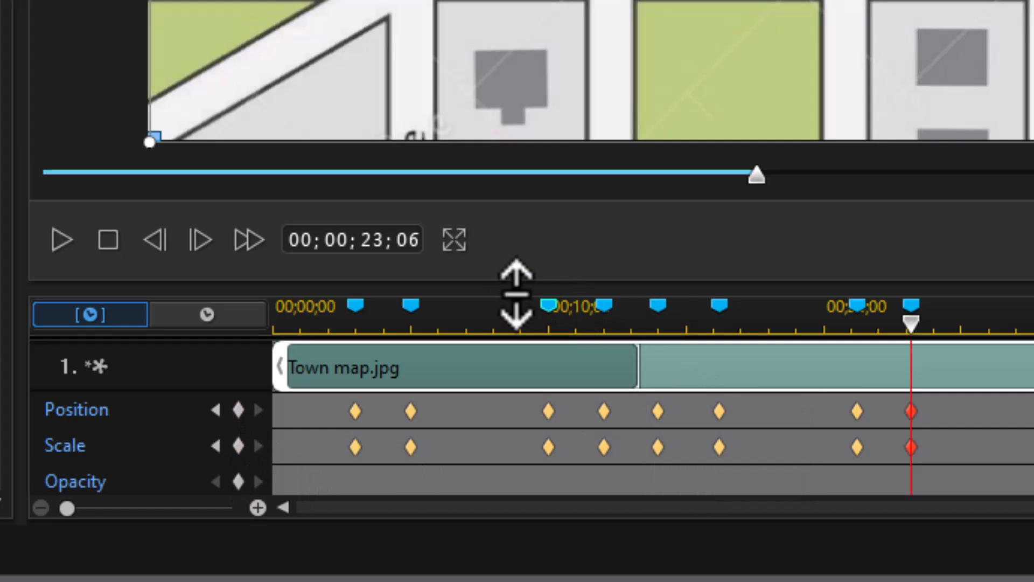
mouse_move(422, 370)
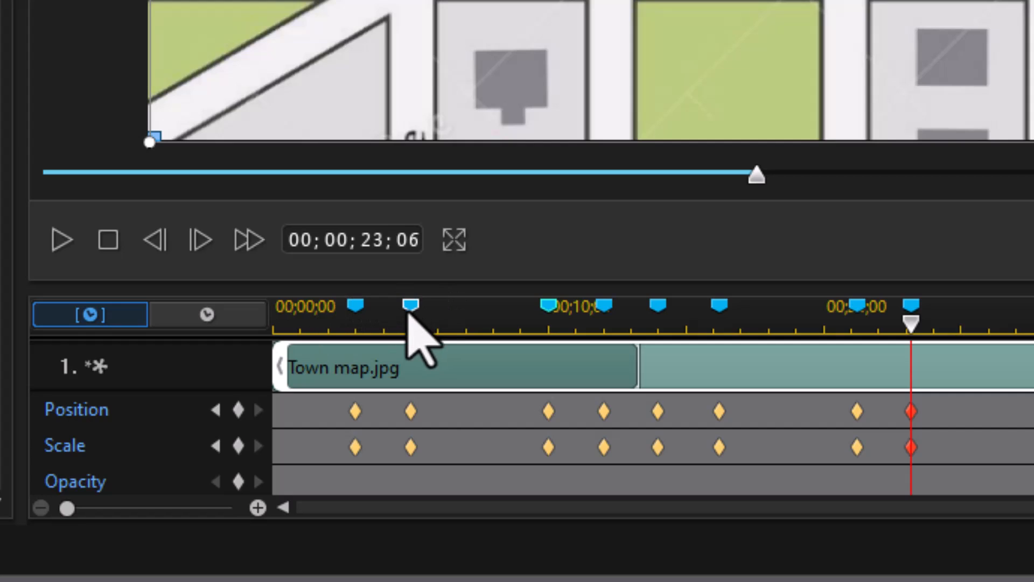
mouse_move(360, 323)
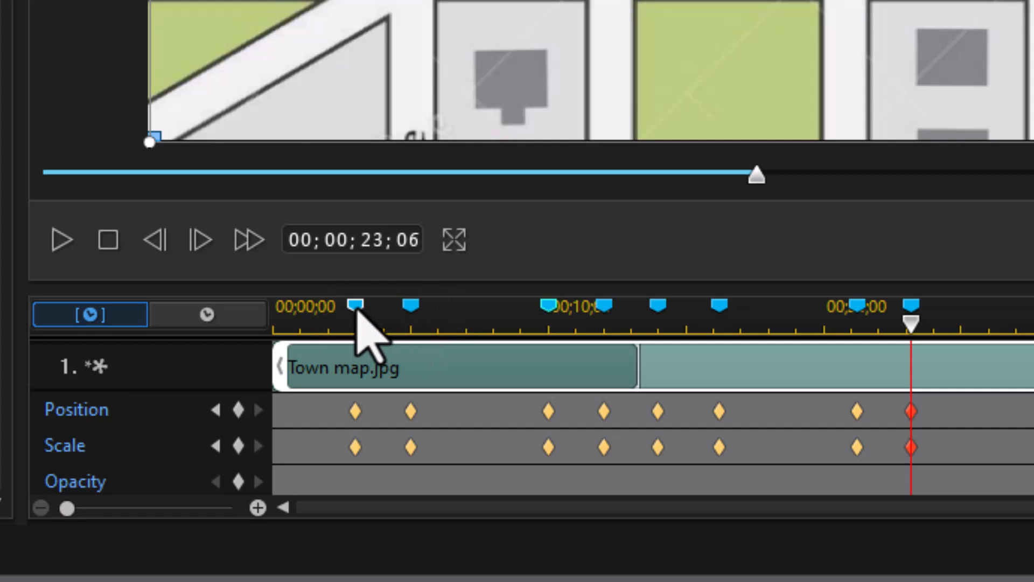
At the 5-second marker, shift the map toward Broadway Street and scale it to 1.502.
left_click(411, 305)
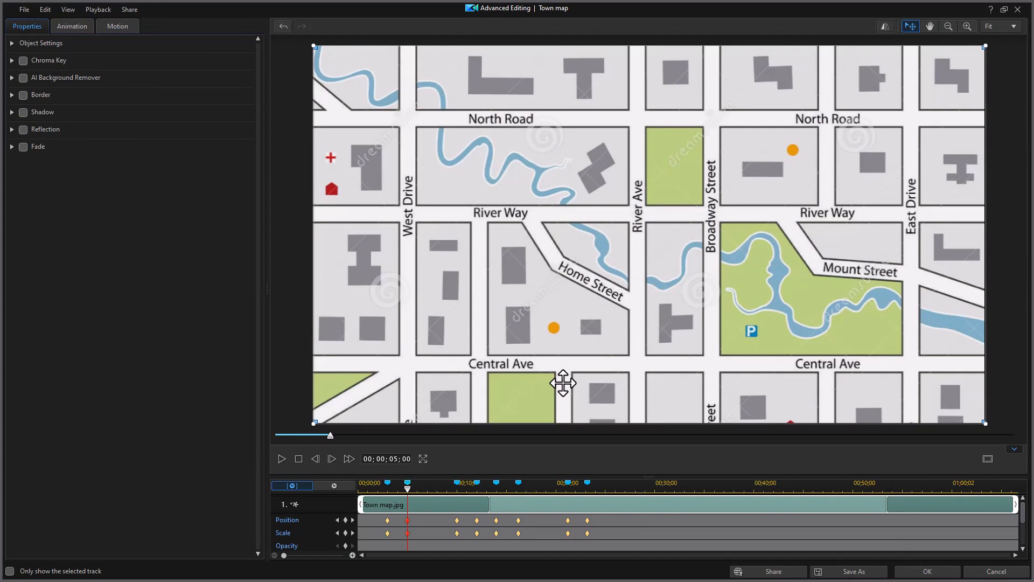
mouse_move(355, 279)
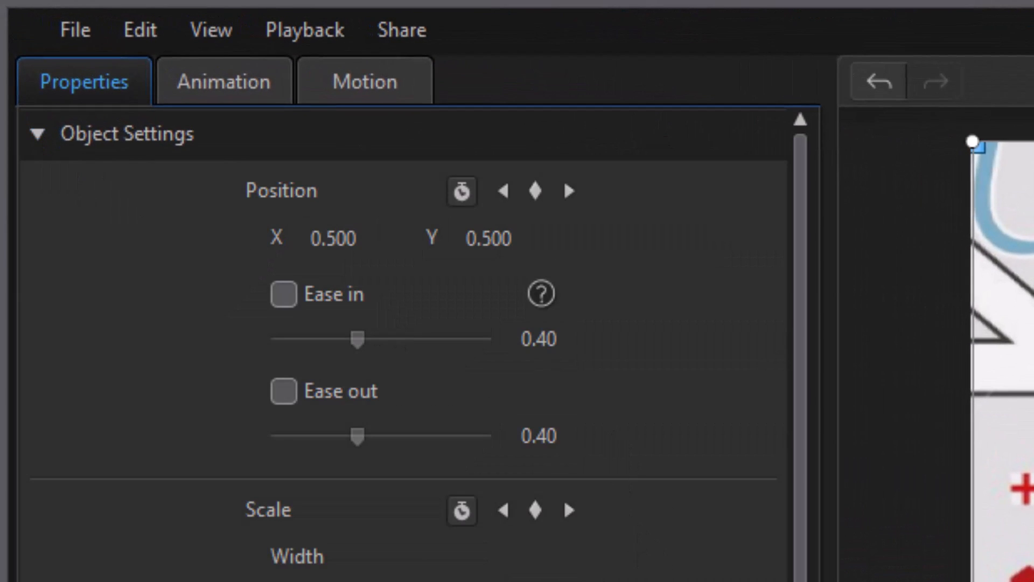
mouse_move(439, 406)
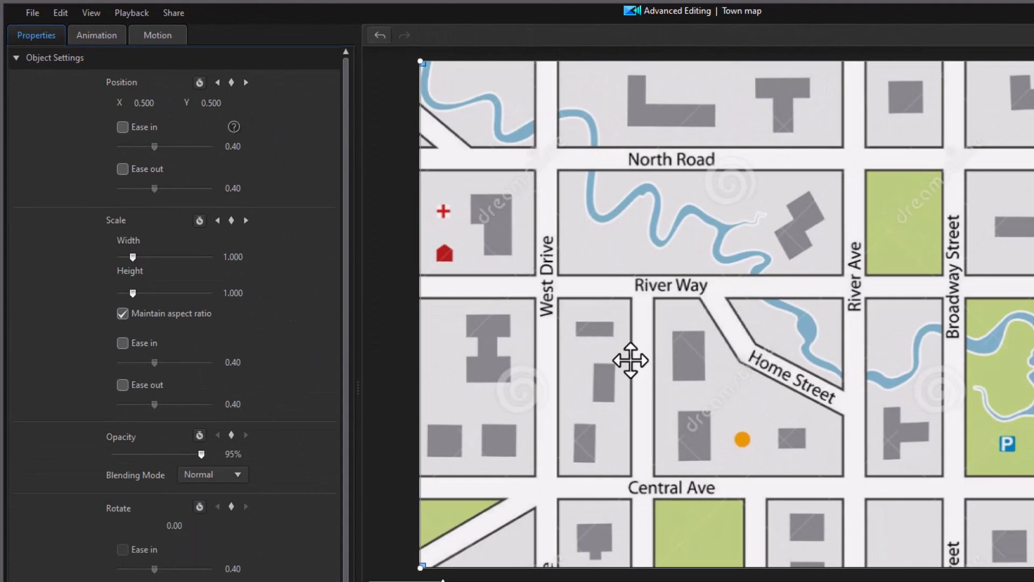
mouse_move(1009, 239)
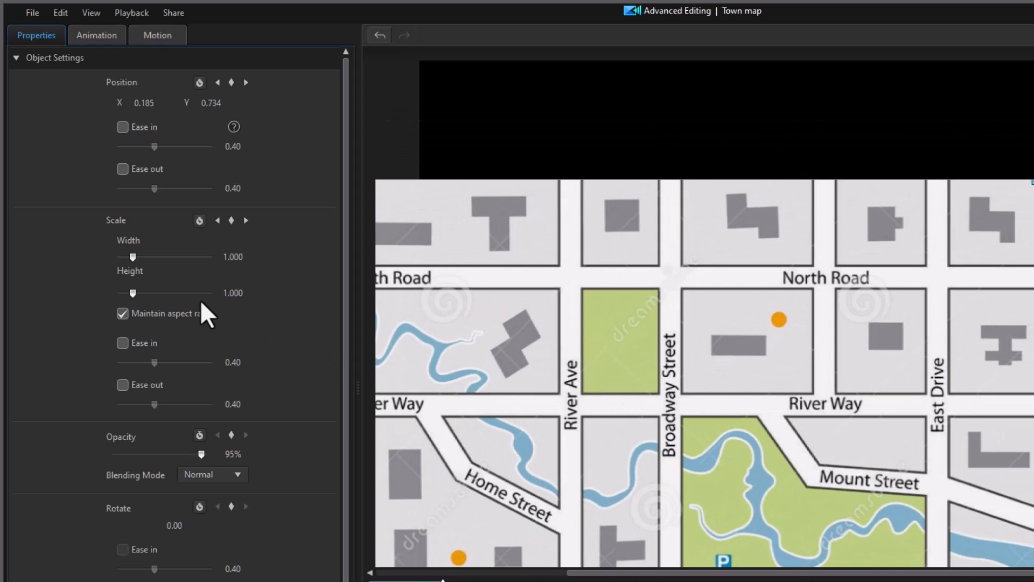
left_click_drag(132, 256, 158, 257)
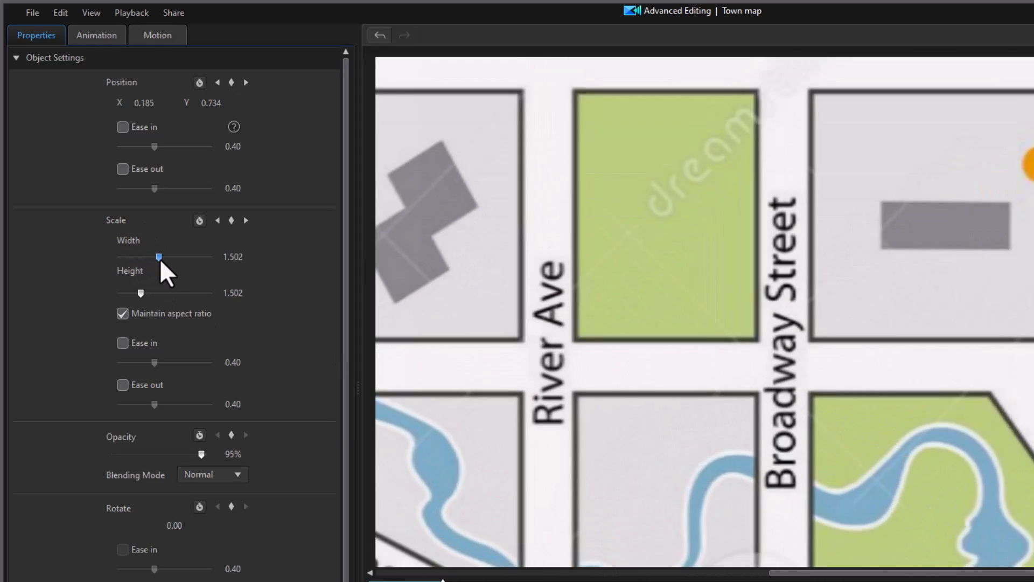
left_click_drag(159, 257, 167, 256)
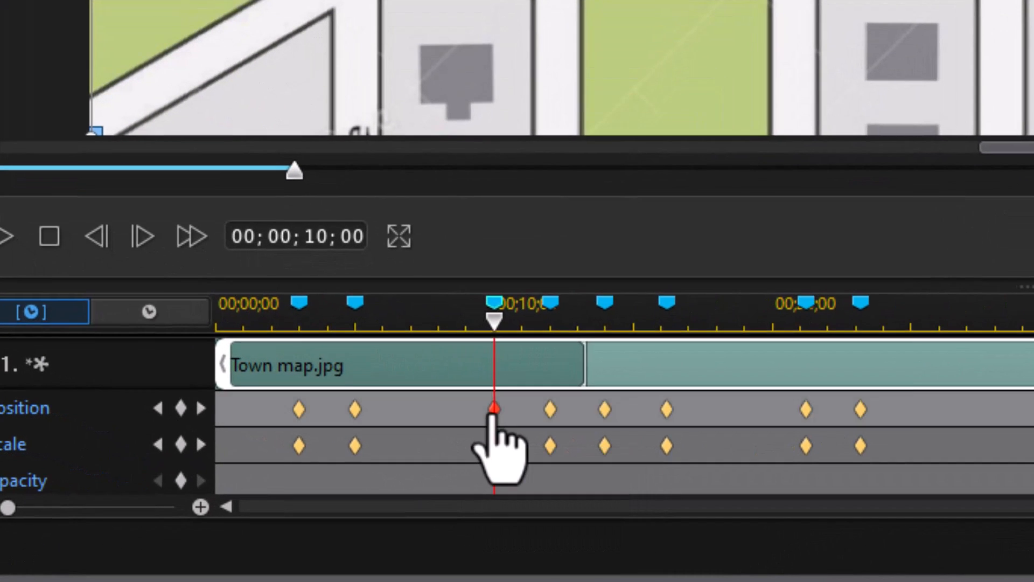
Duplicate the previous keyframe's position and scale onto the 10-second keyframe.
right_click(494, 409)
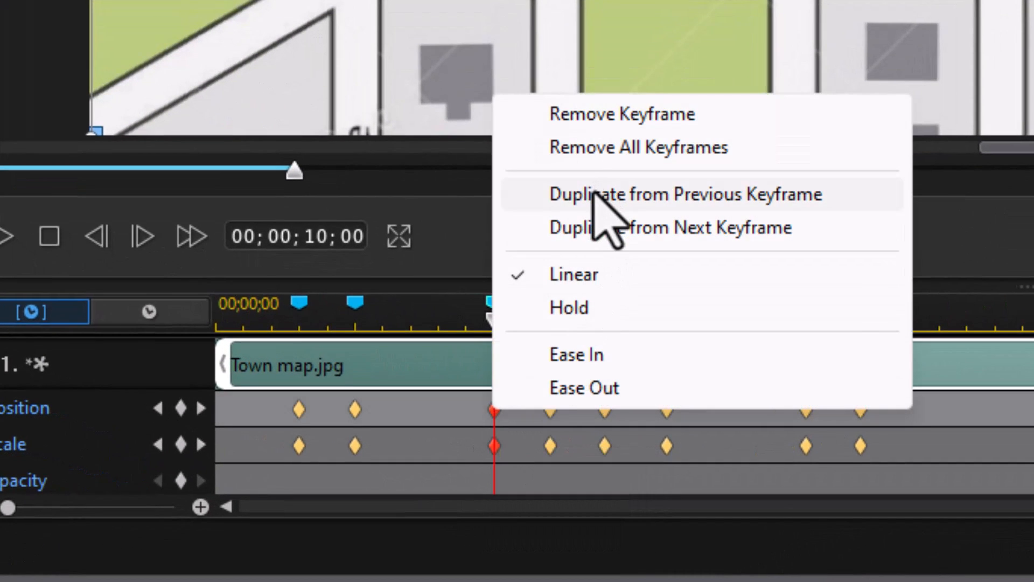
mouse_move(604, 228)
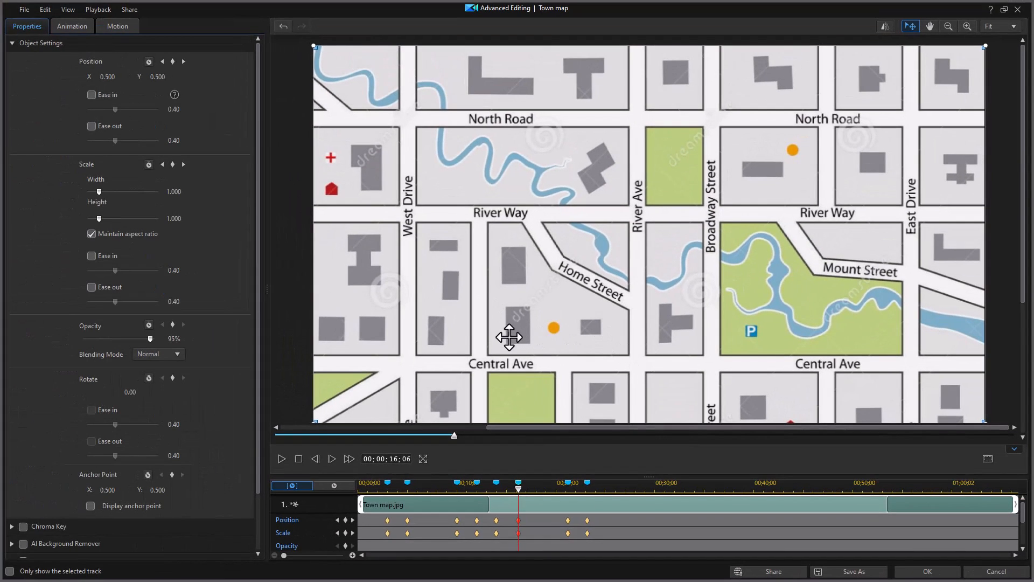
mouse_move(449, 293)
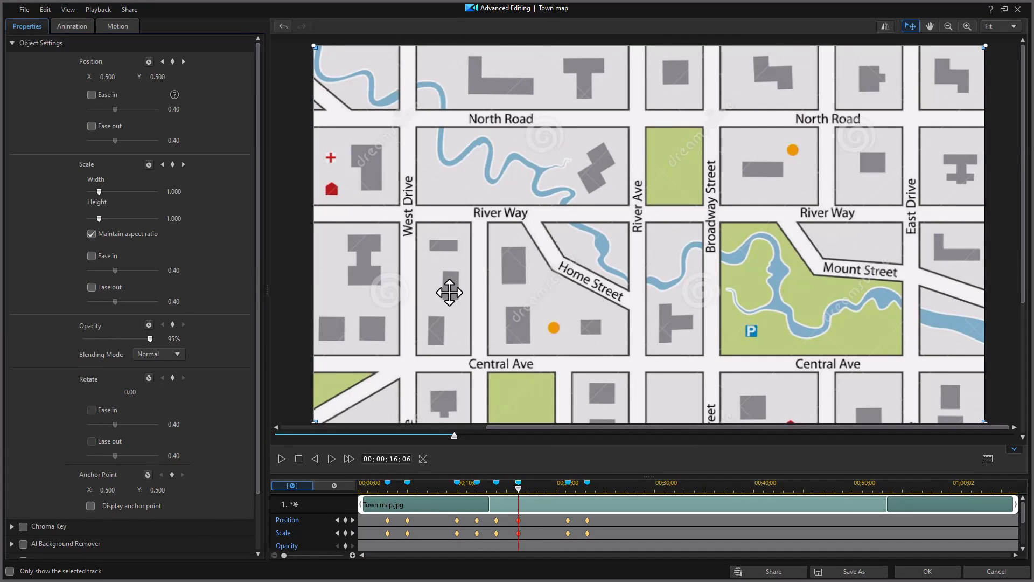
Reposition and scale the map about 3.46 times to frame Home Street at the 21;06 keyframe.
left_click_drag(450, 293, 495, 277)
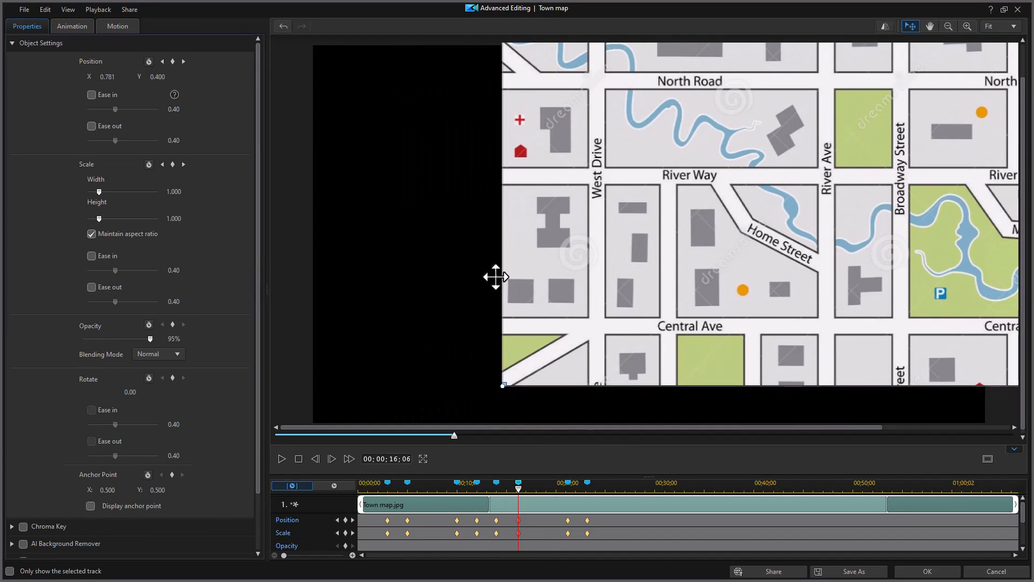
left_click_drag(99, 192, 117, 192)
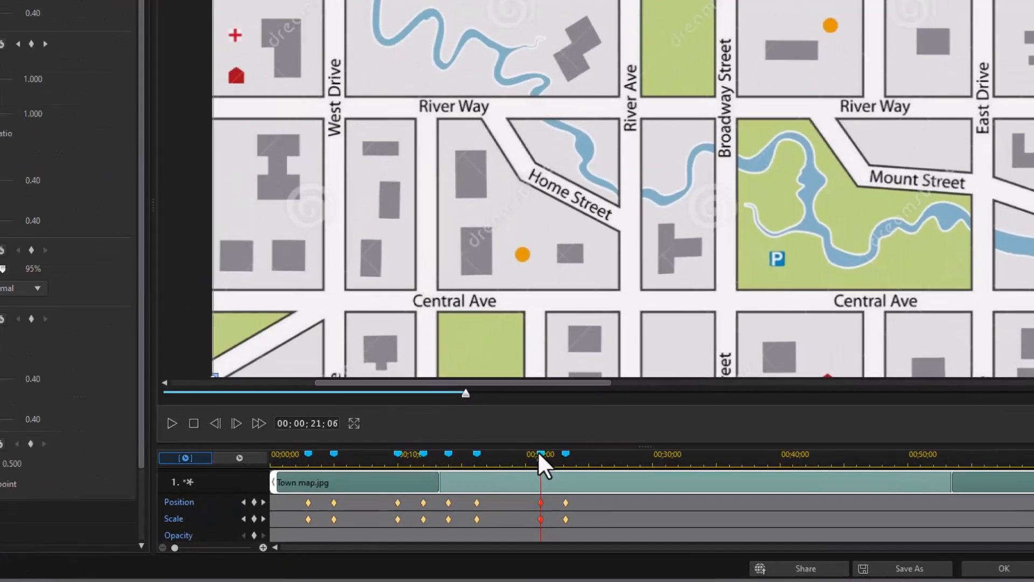
right_click(541, 459)
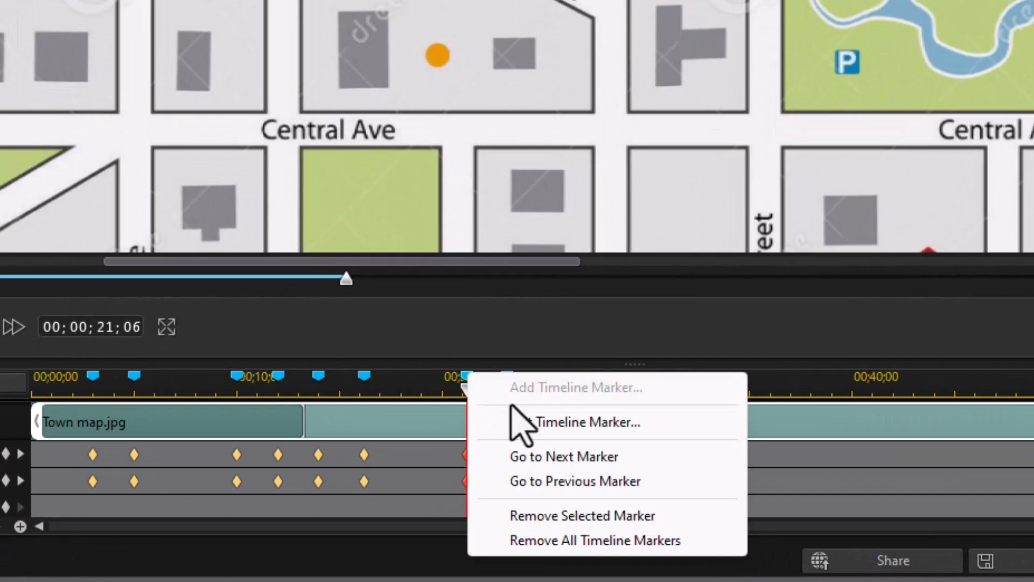
mouse_move(491, 349)
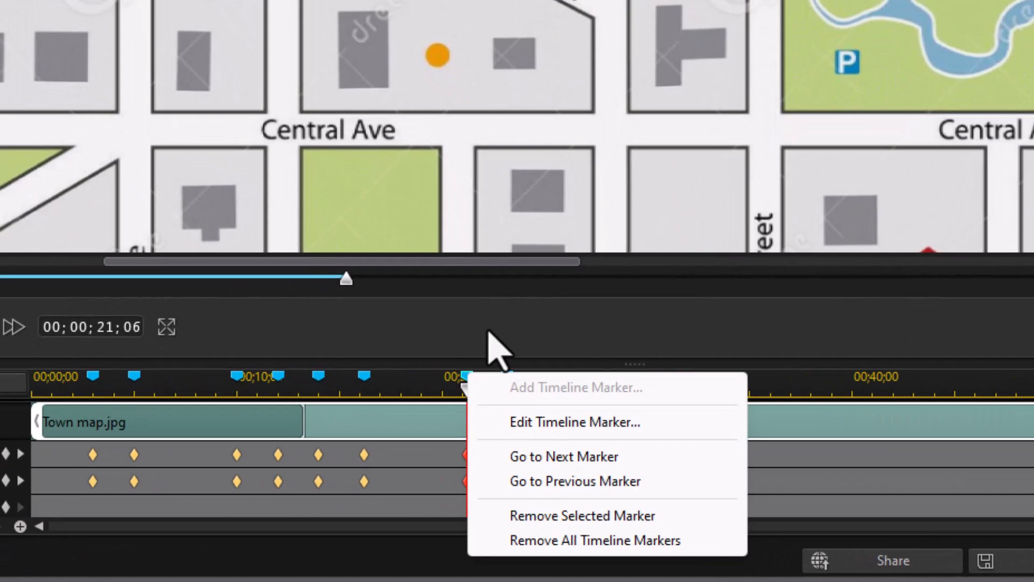
right_click(466, 455)
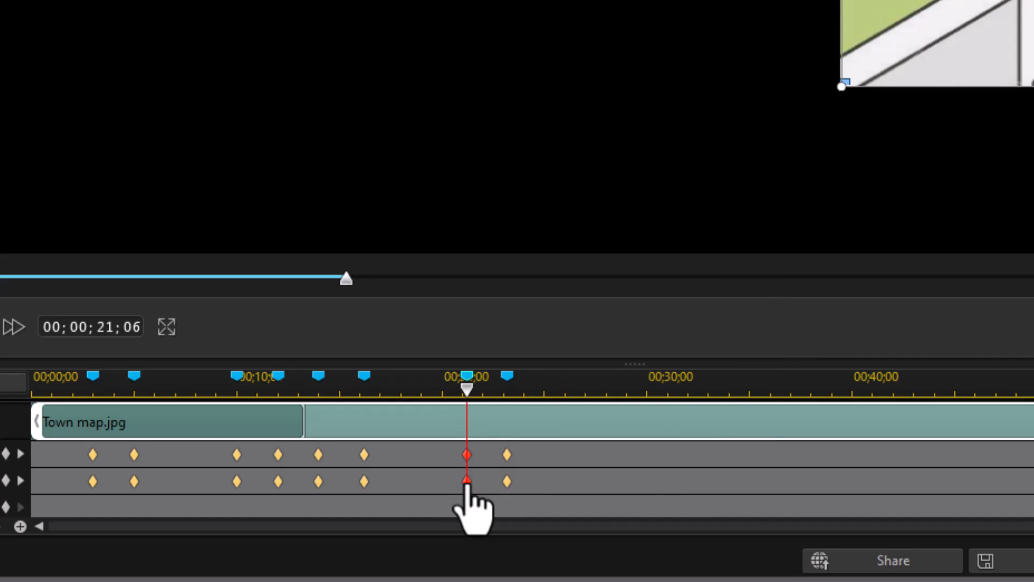
right_click(465, 454)
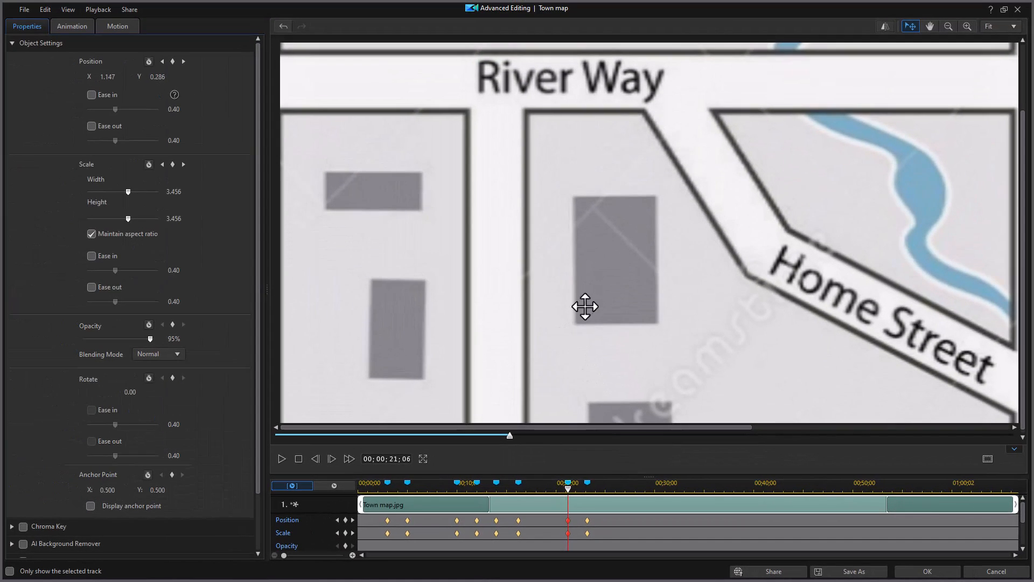
mouse_move(356, 481)
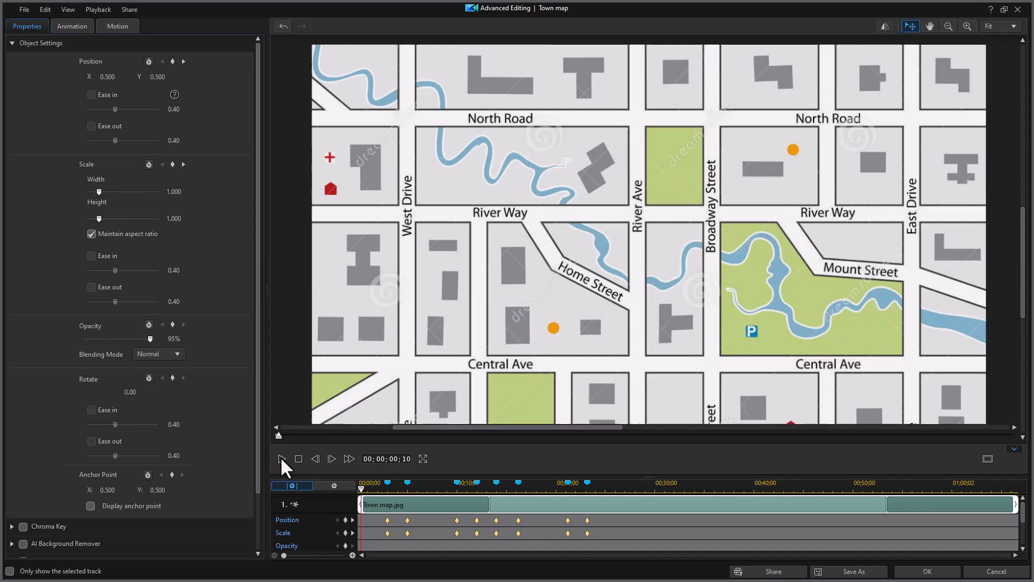
Preview the map zoom animation from the start in the keyframe editor.
left_click(281, 459)
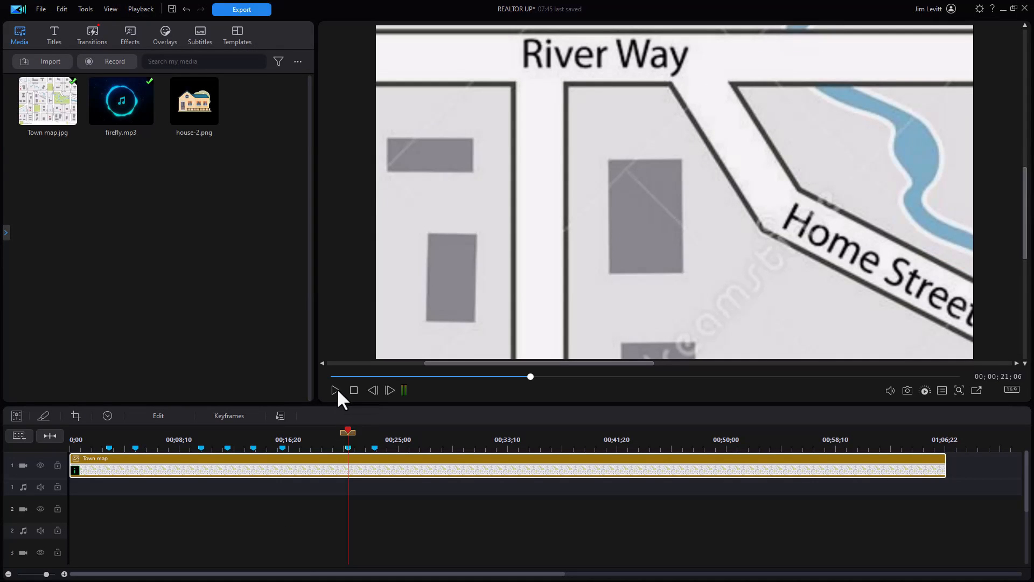
Preview the town map zoom in the main editor before placing the house image.
left_click(334, 390)
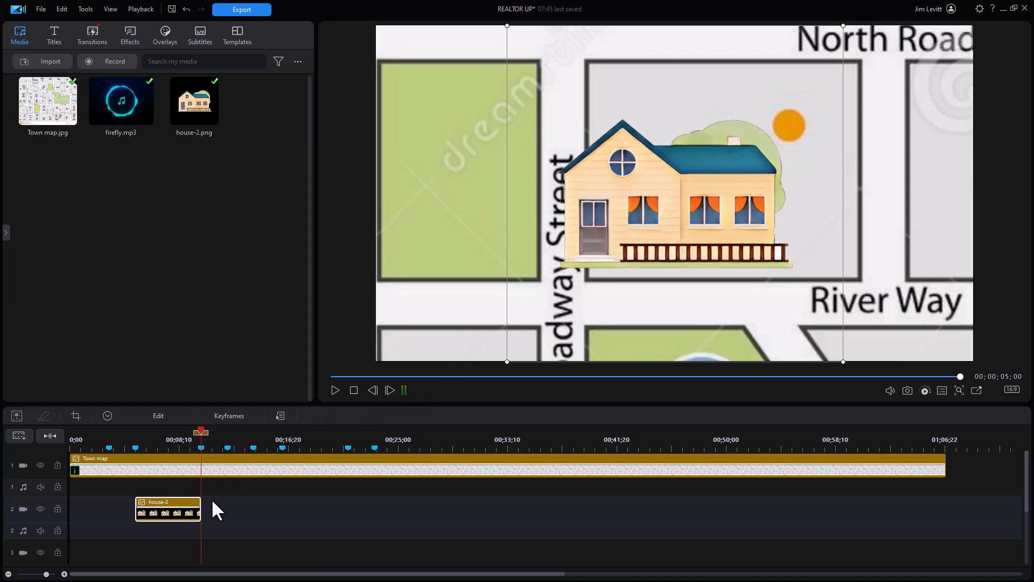
mouse_move(614, 222)
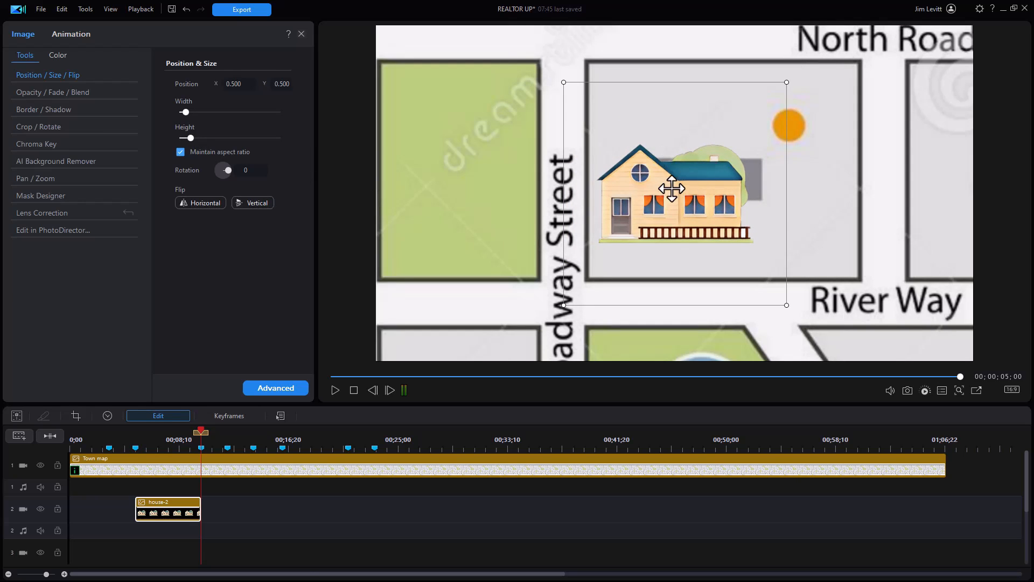
Drag the house into the block below North Road and bring up its entrance animation choices.
left_click_drag(673, 189, 694, 151)
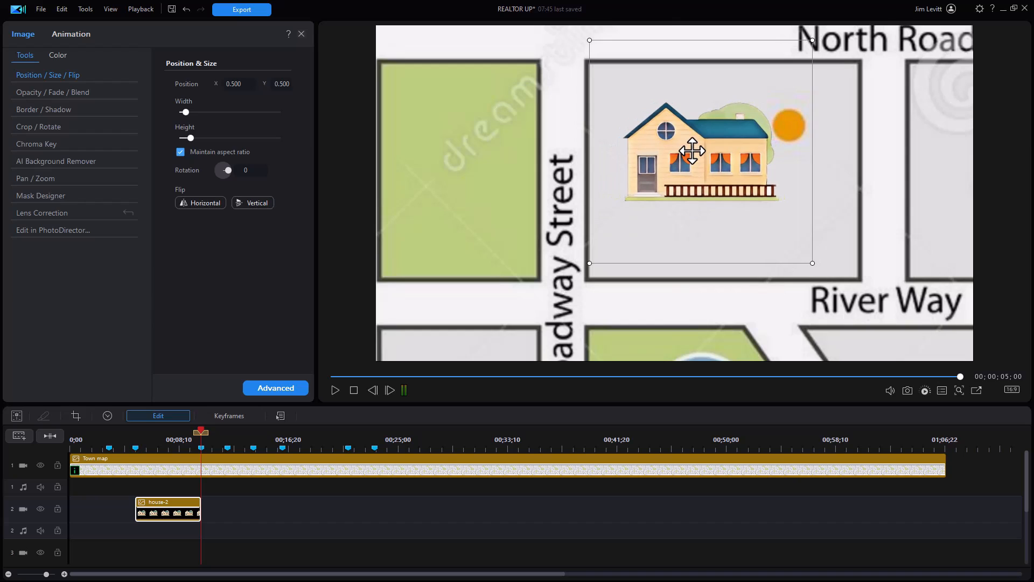
left_click_drag(693, 150, 701, 125)
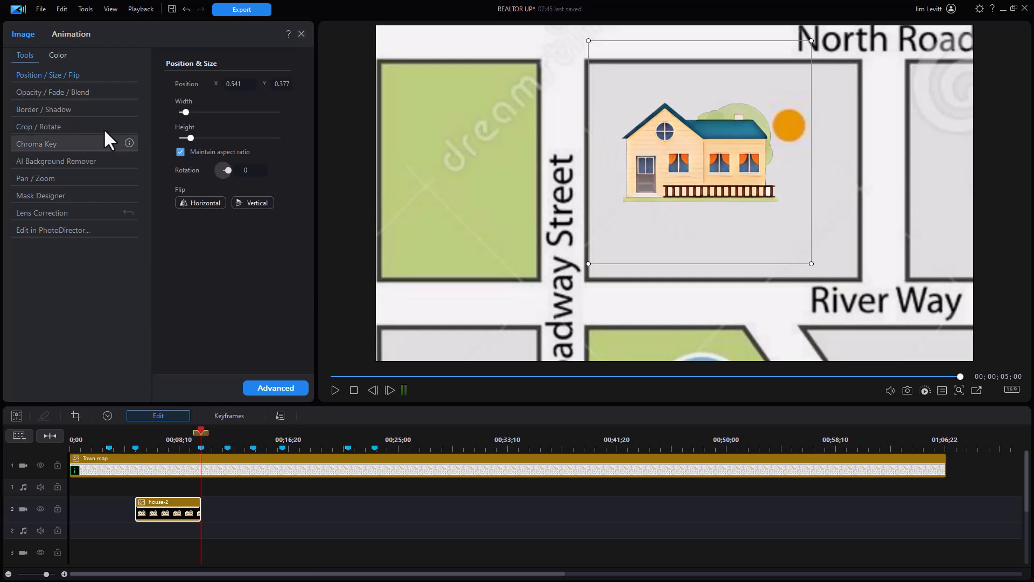
left_click(71, 33)
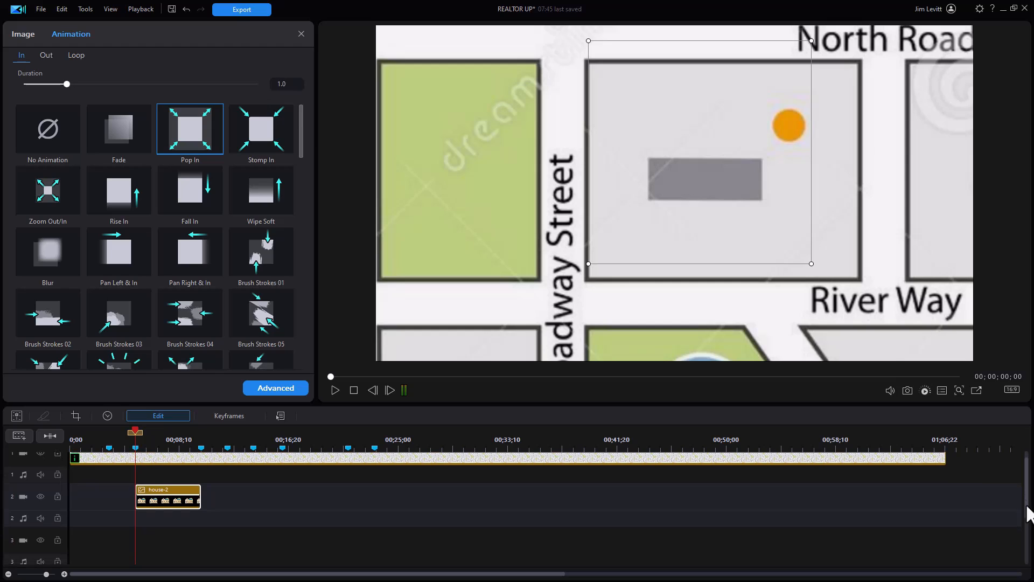
mouse_move(307, 43)
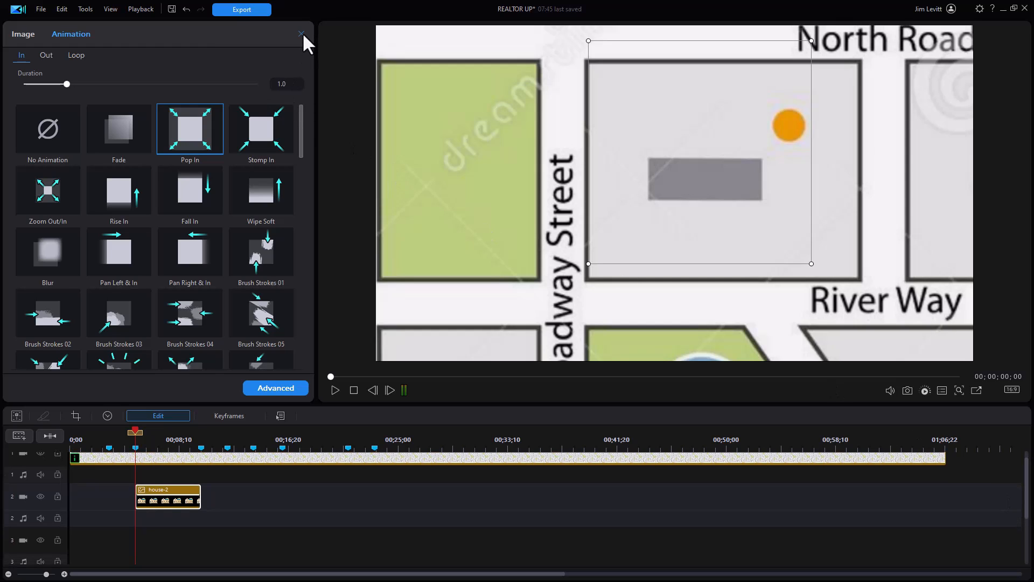
Close the house settings and bring a Default title into its text settings from the Titles room.
left_click(302, 33)
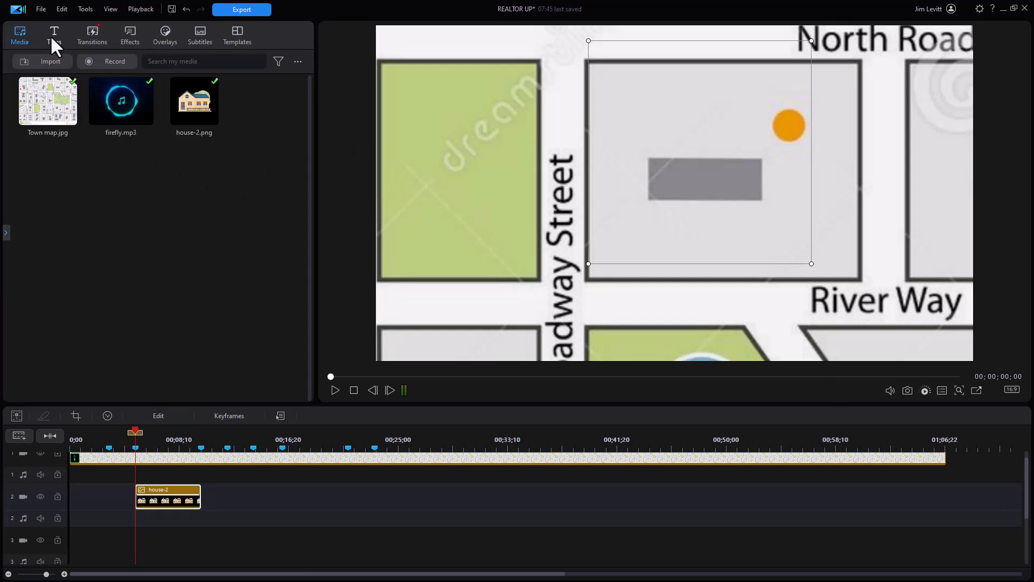
left_click(54, 37)
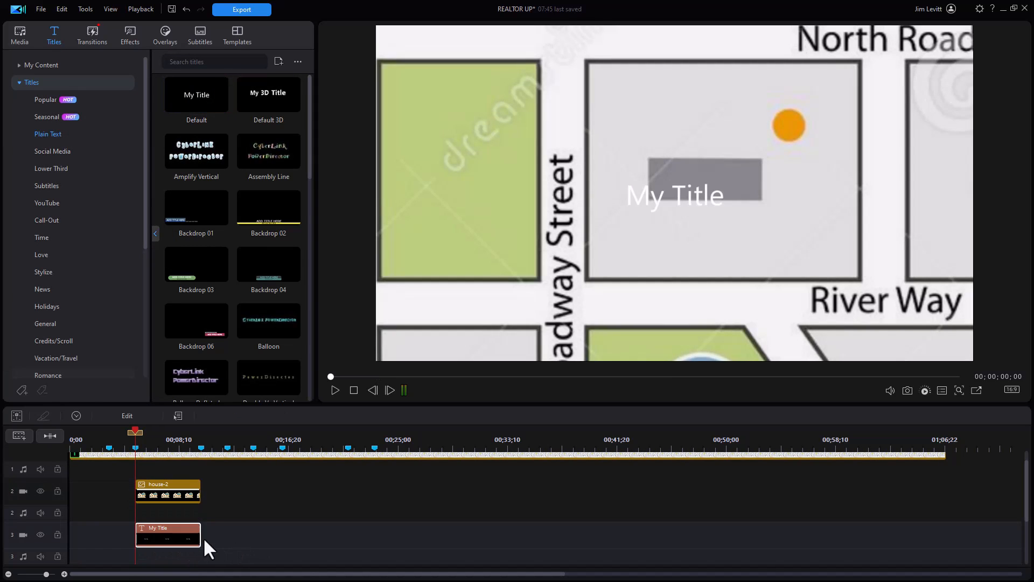
mouse_move(172, 537)
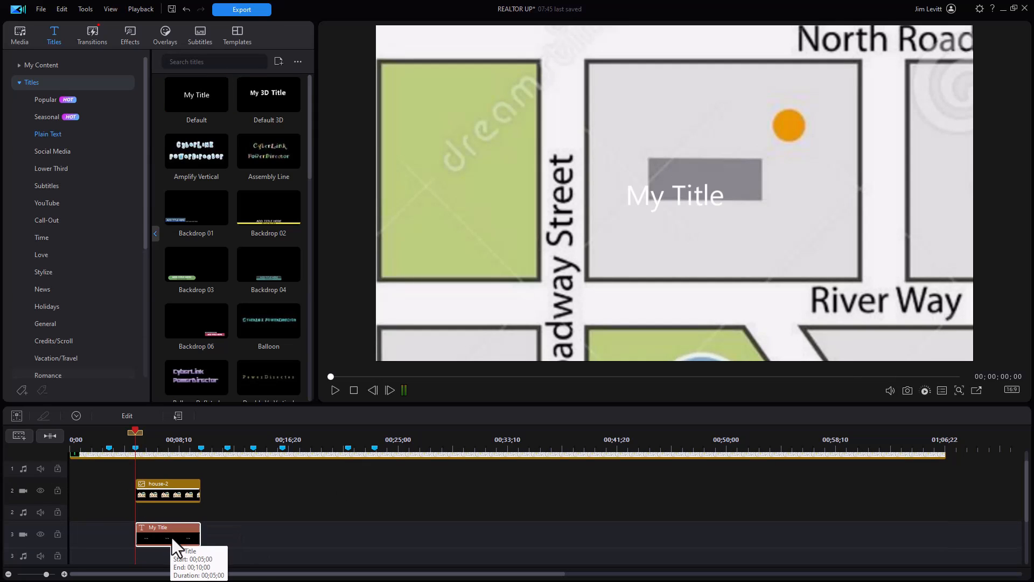
double_click(168, 534)
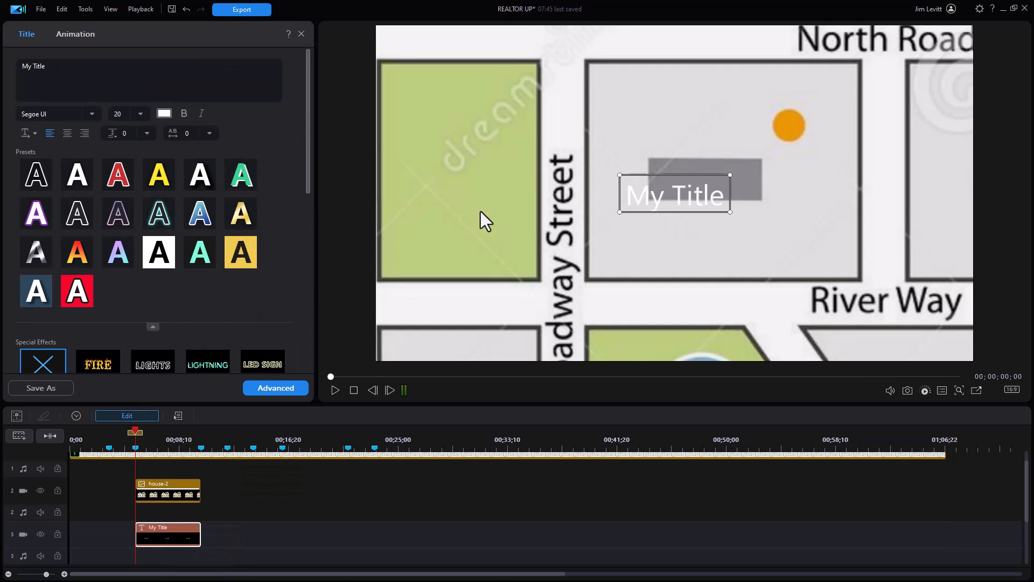
mouse_move(159, 125)
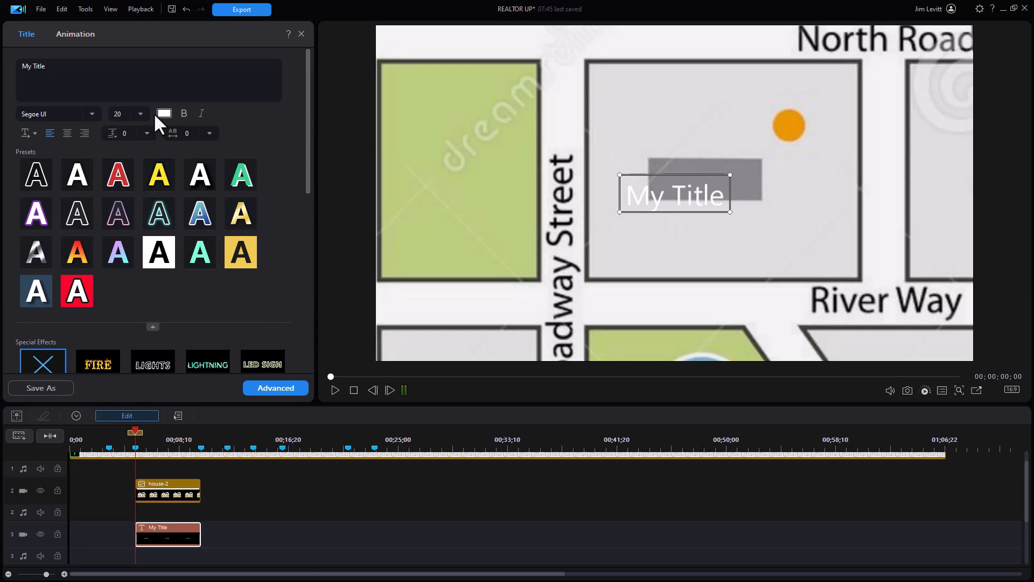
Make the title bold black on the yellow backdrop preset and enter the $425K price.
left_click(163, 113)
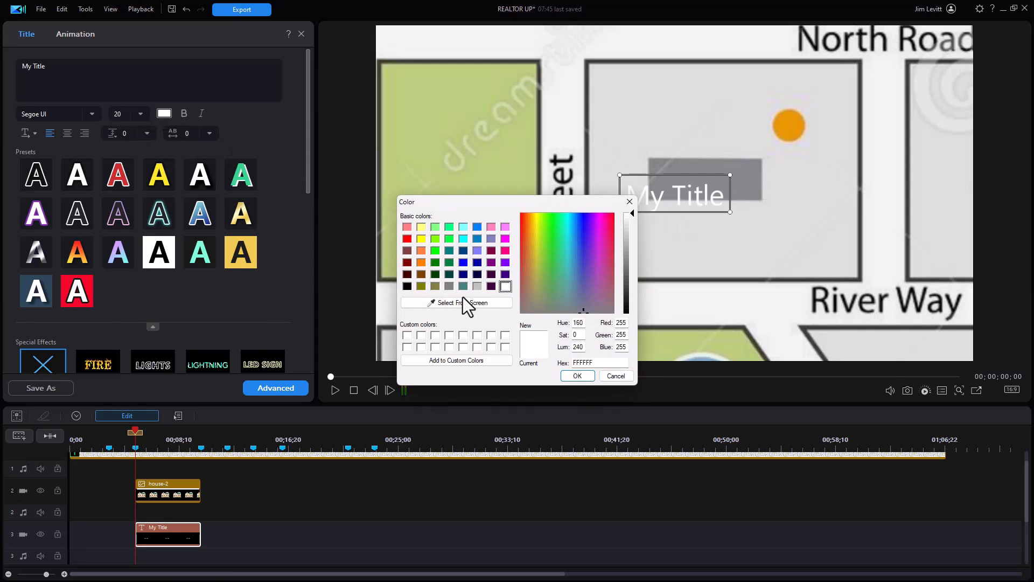
left_click(407, 286)
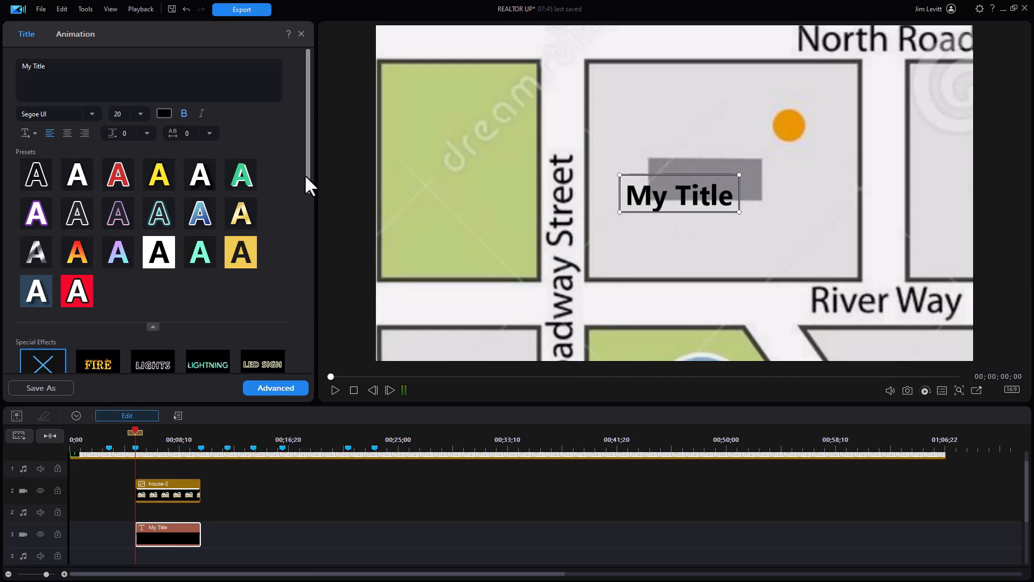
scroll("down", 3)
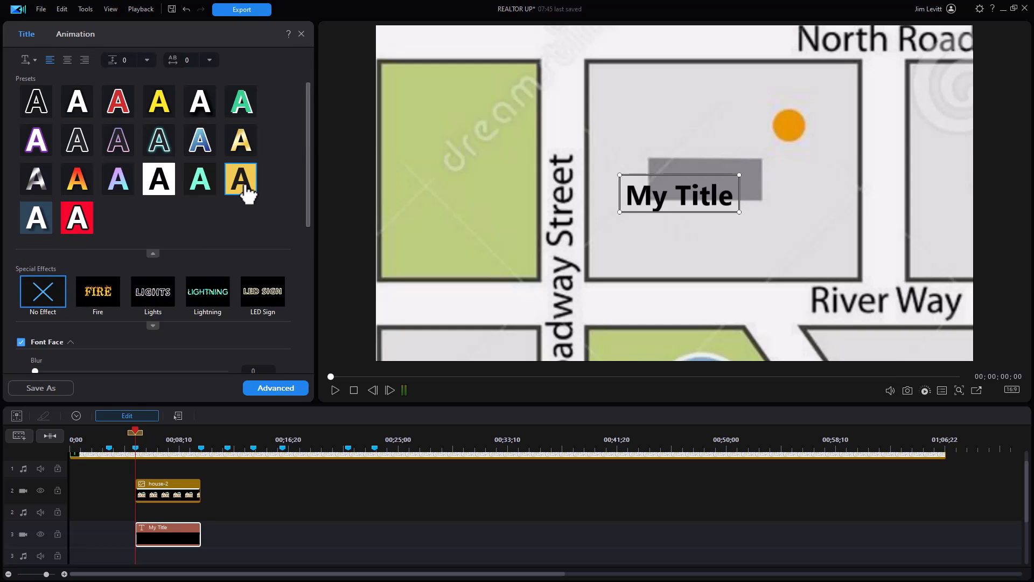
left_click(240, 179)
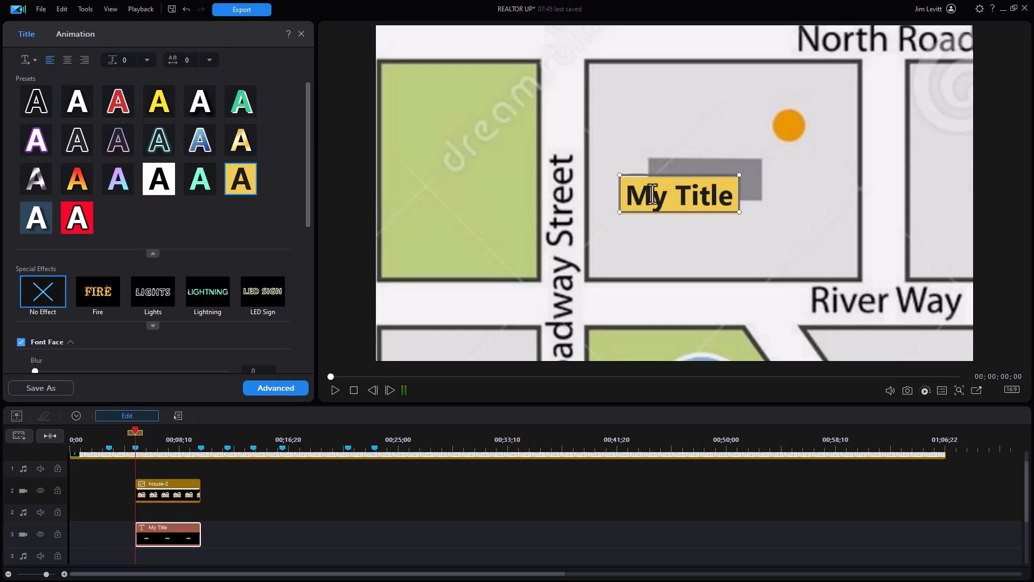
double_click(644, 195)
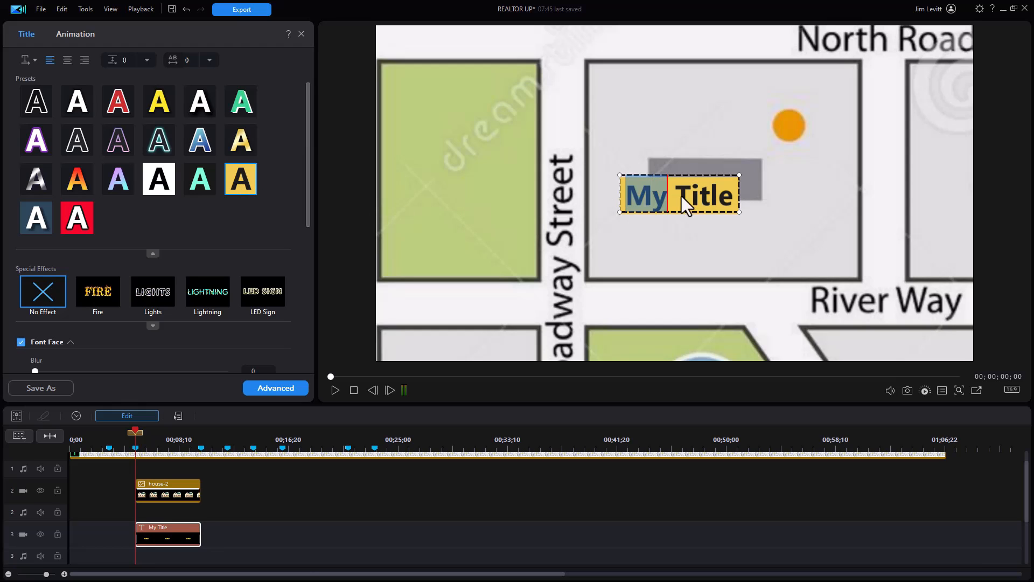
type("$425K")
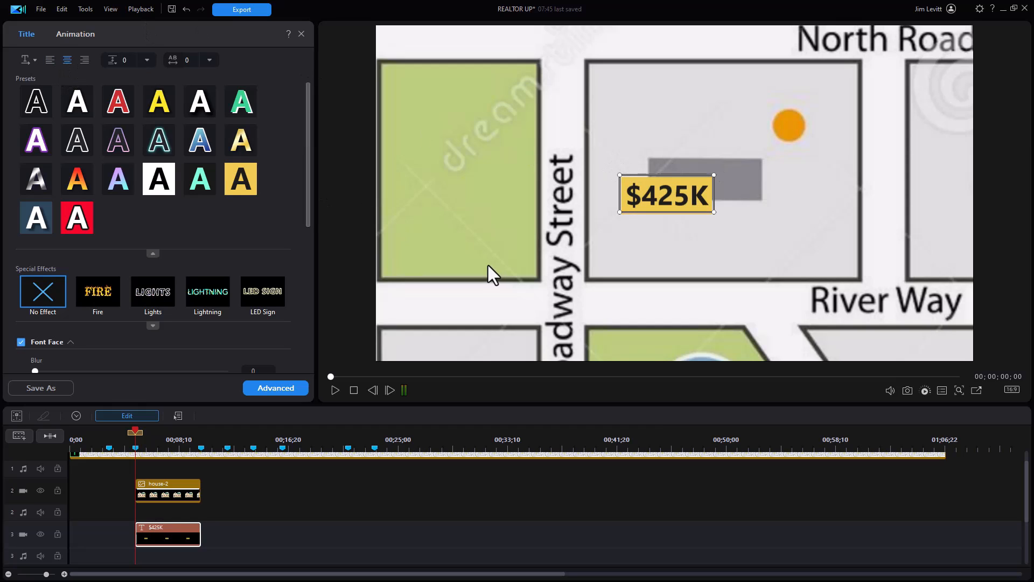
mouse_move(497, 272)
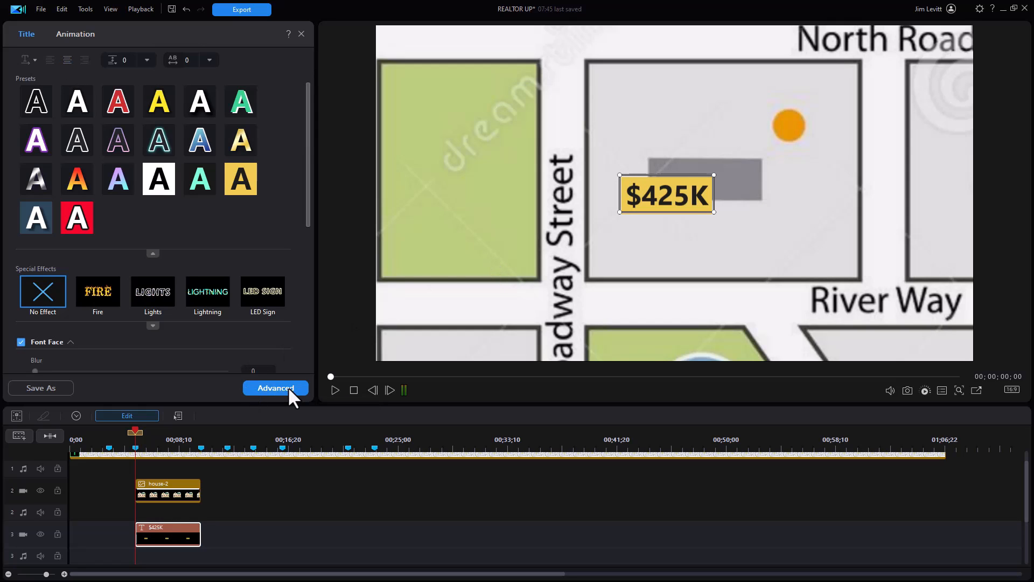
Add the 456 Oak St address text with a bright green solid backdrop.
left_click(275, 387)
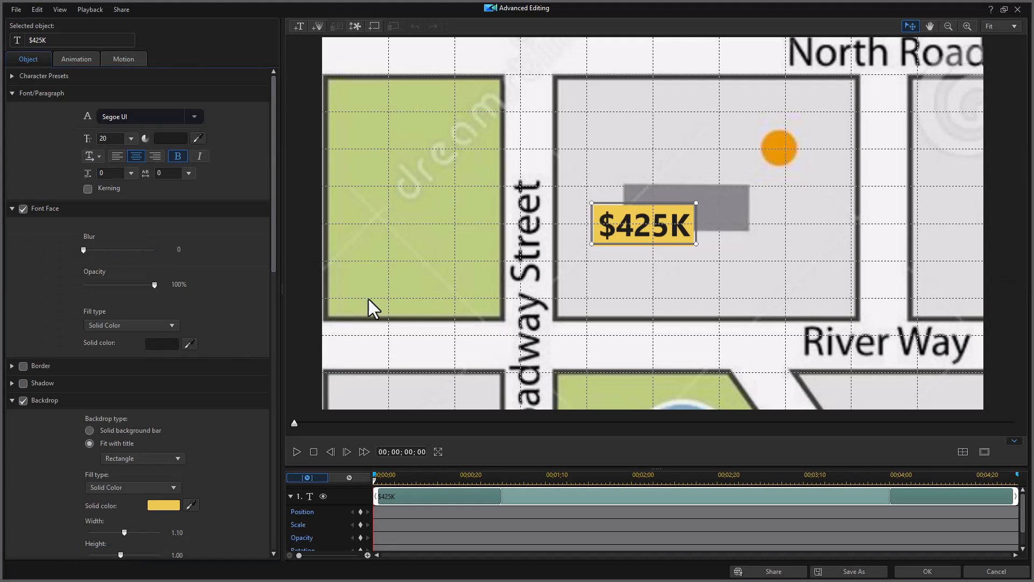
mouse_move(319, 35)
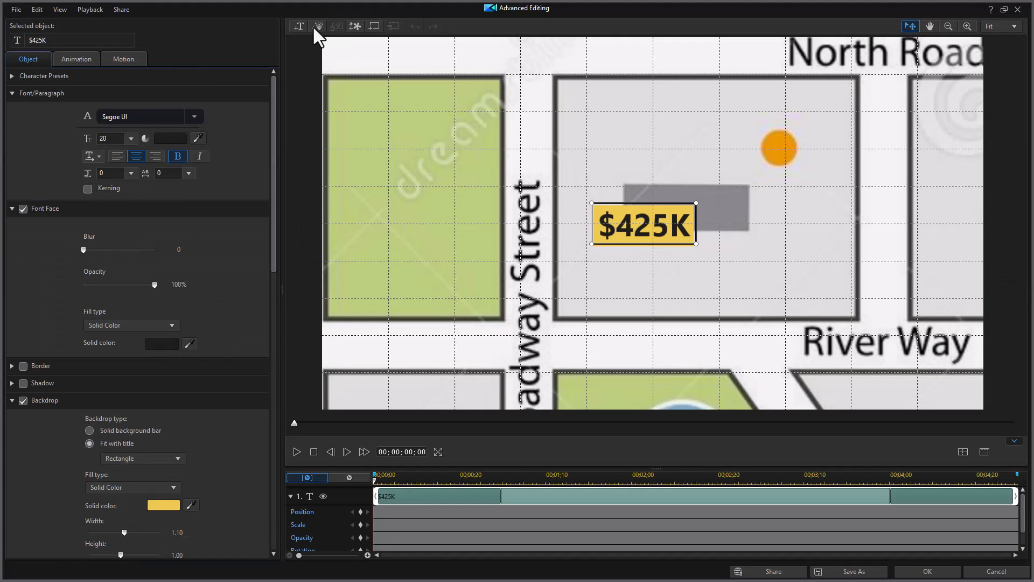
mouse_move(298, 26)
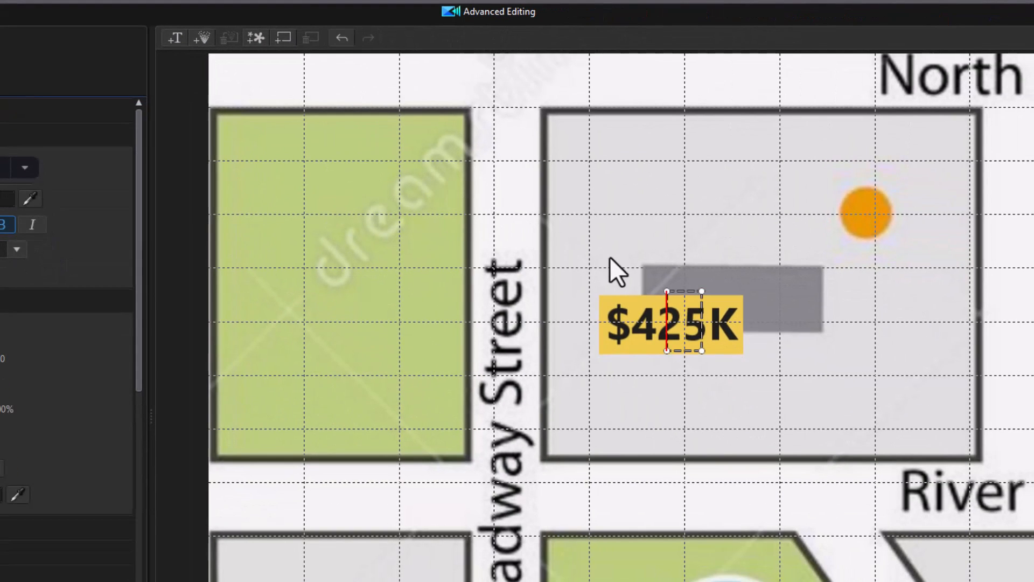
mouse_move(706, 432)
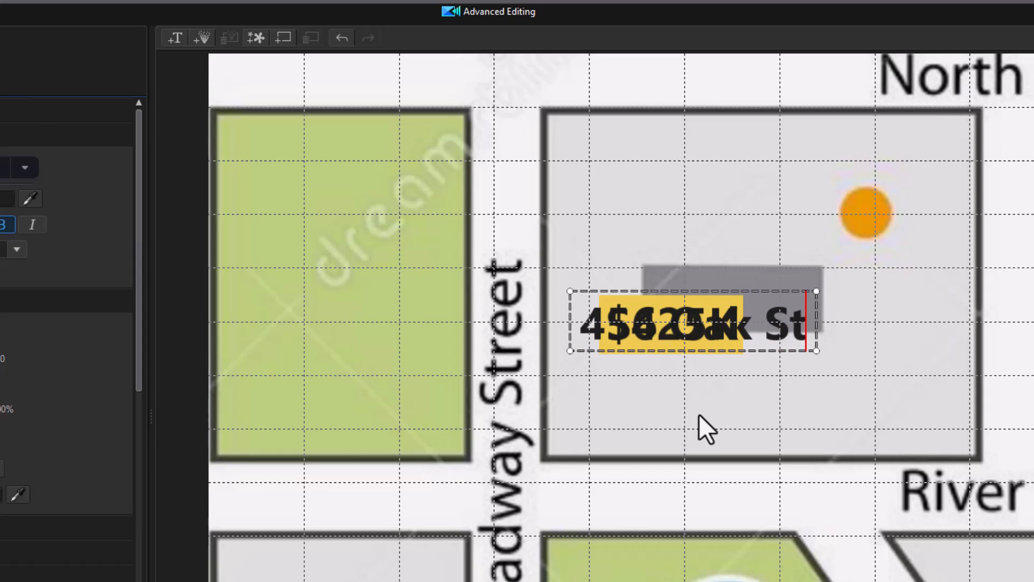
mouse_move(723, 284)
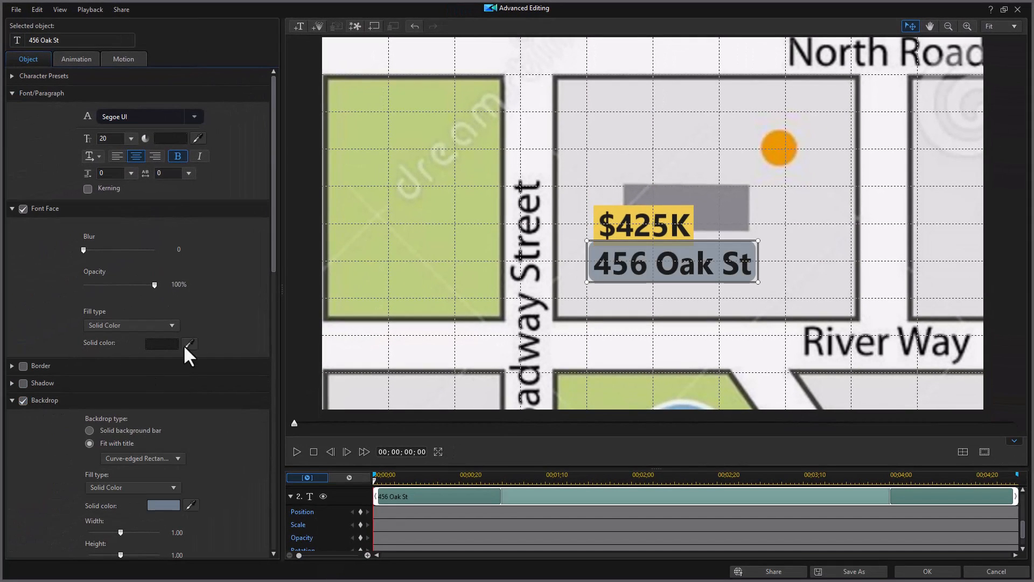
scroll("down", 3)
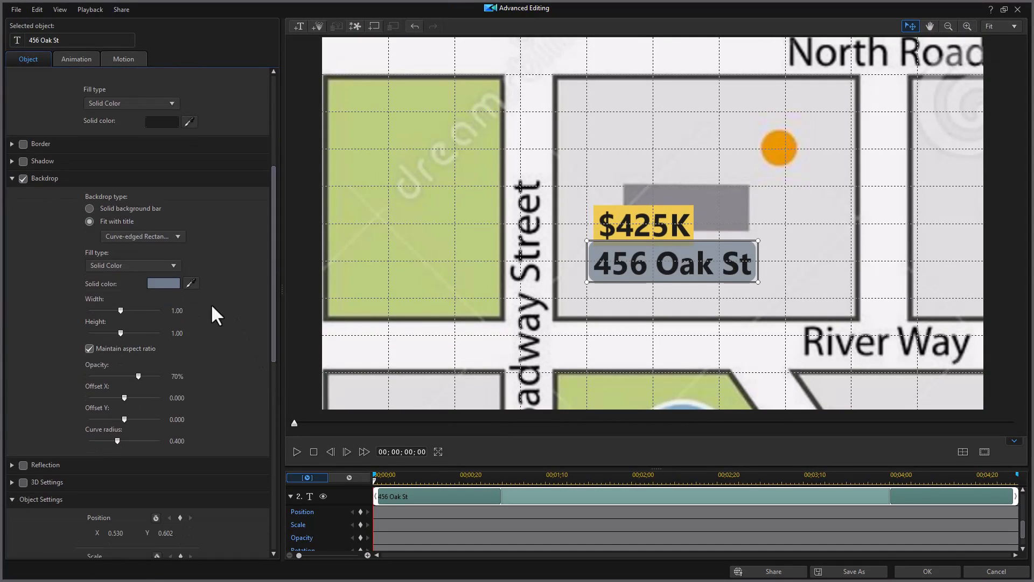
left_click(163, 284)
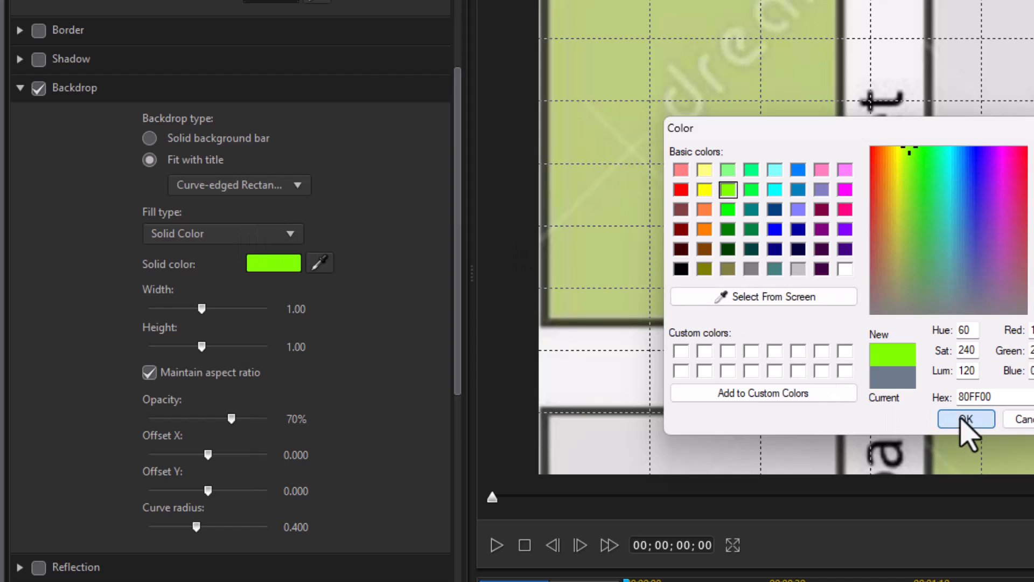
left_click(963, 419)
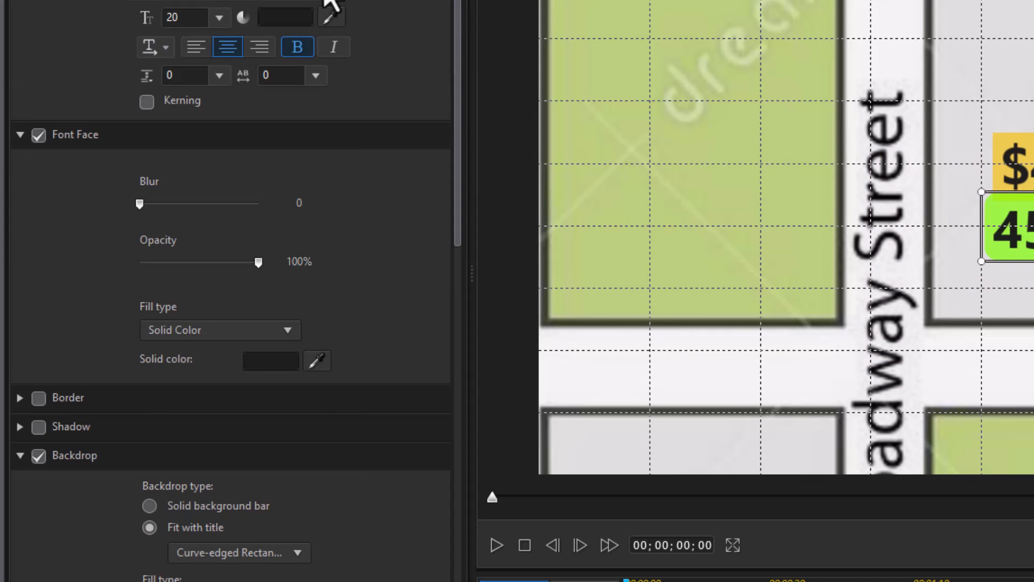
Give the address a serif font at size 14 beneath the $425K price and confirm the title.
left_click(192, 19)
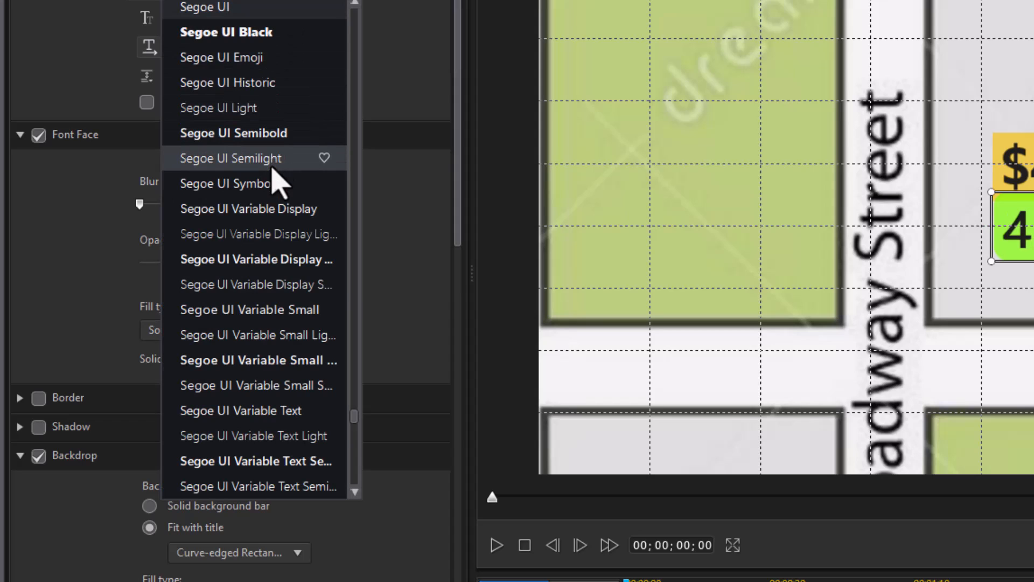
mouse_move(360, 248)
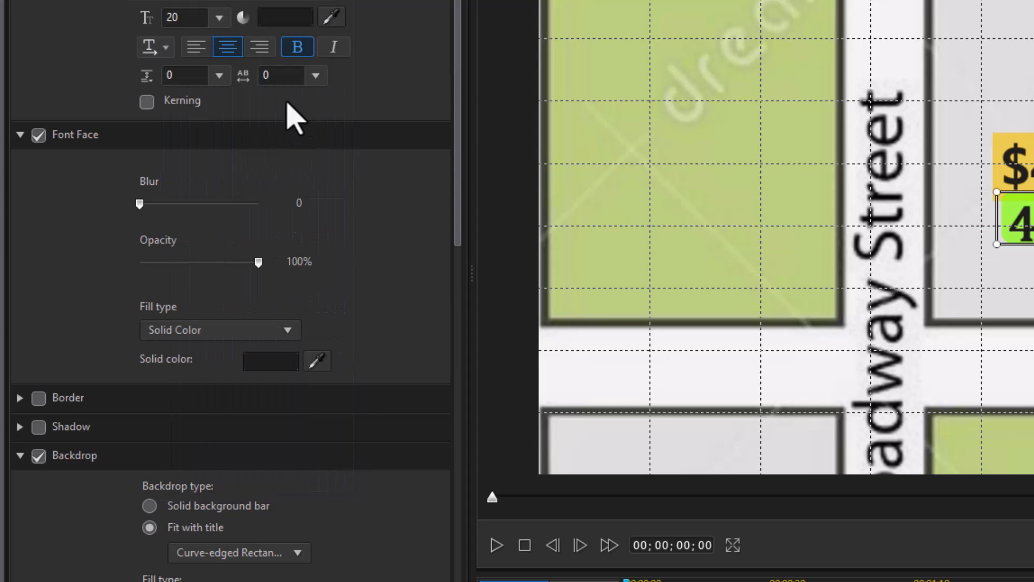
left_click(217, 17)
type("14")
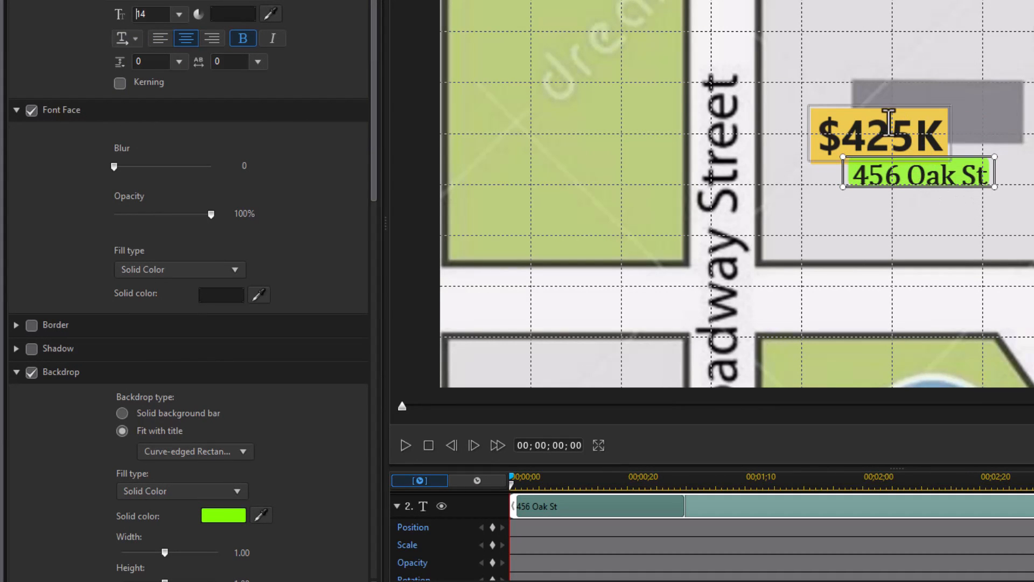
left_click(884, 173)
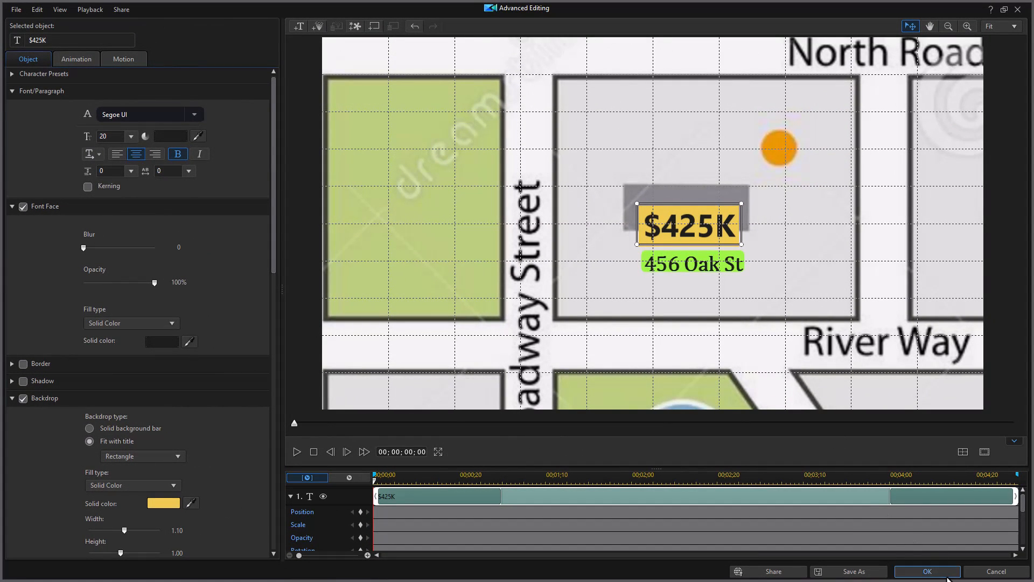
left_click(926, 571)
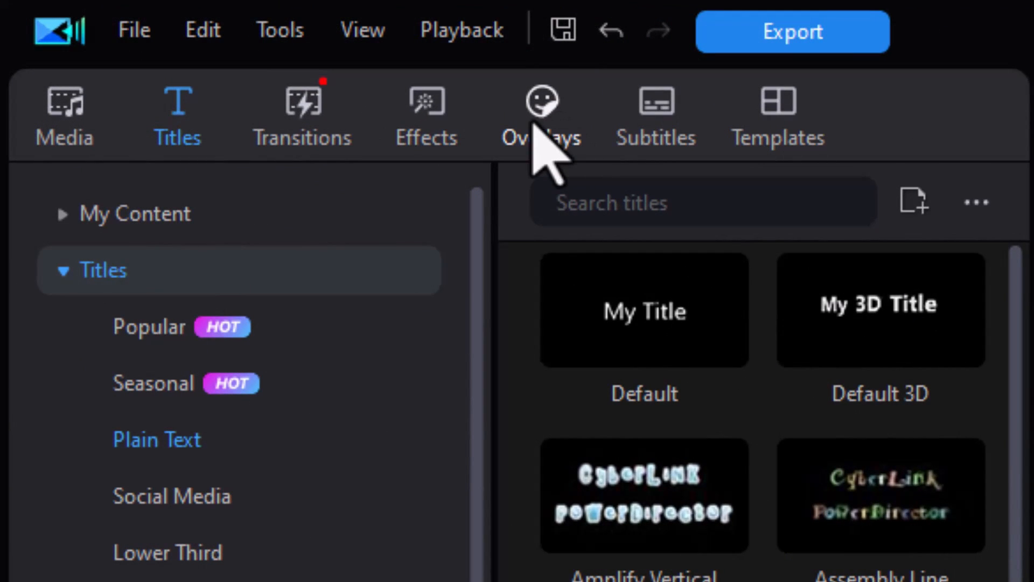
Add the Arrow 03 sticker from Overlays and position it just left of the house on the map.
left_click(542, 115)
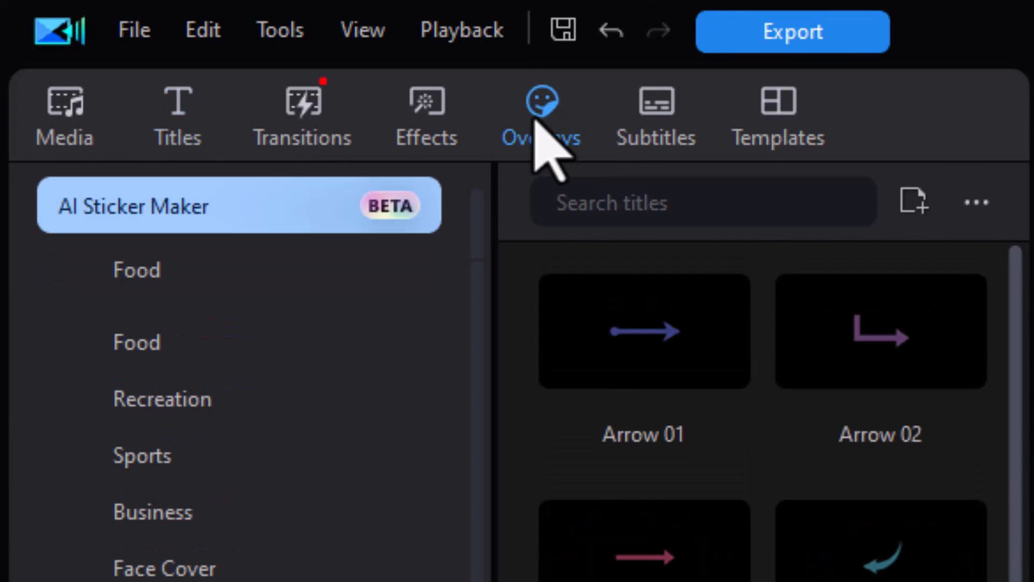
left_click(539, 115)
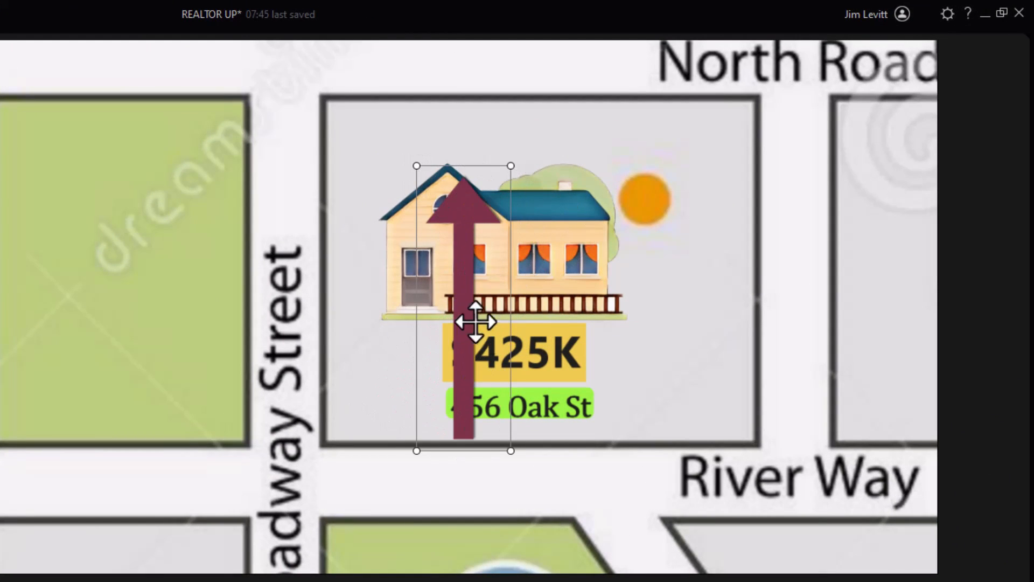
left_click_drag(462, 323, 359, 307)
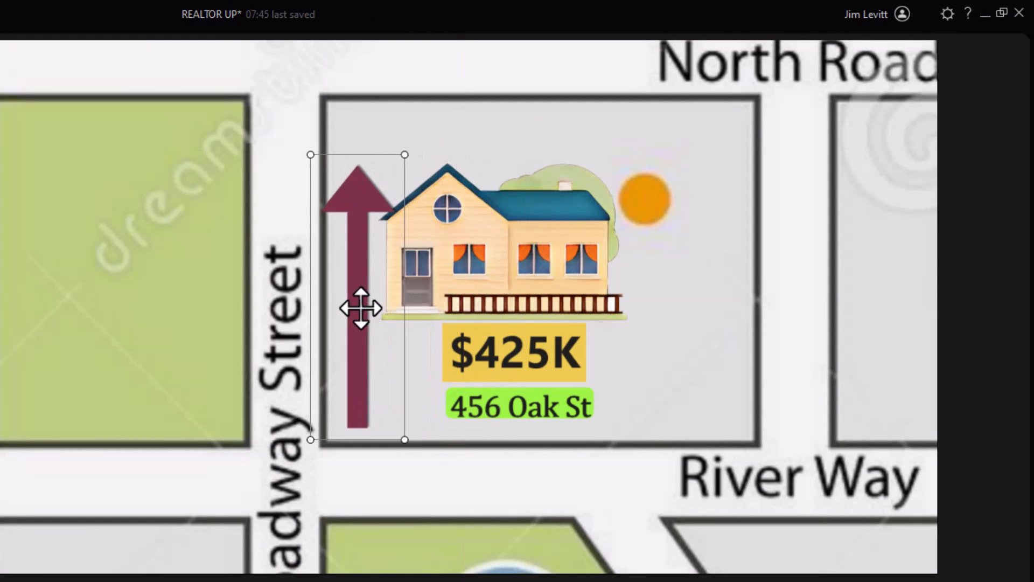
left_click_drag(360, 307, 360, 302)
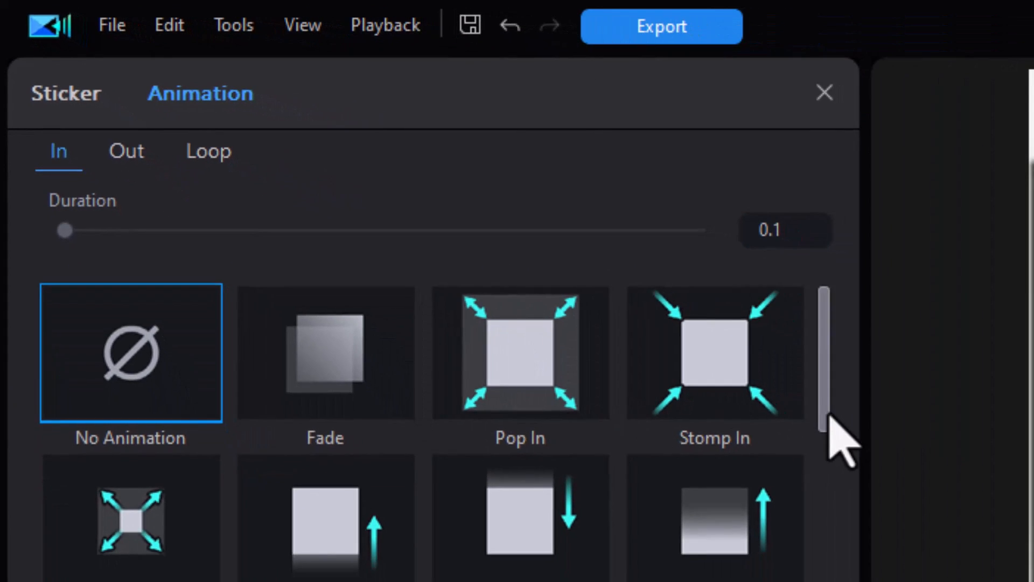
Set the arrow's In animation to Sliding 05 with a 1.0 second duration and close the panel.
scroll("down", 3)
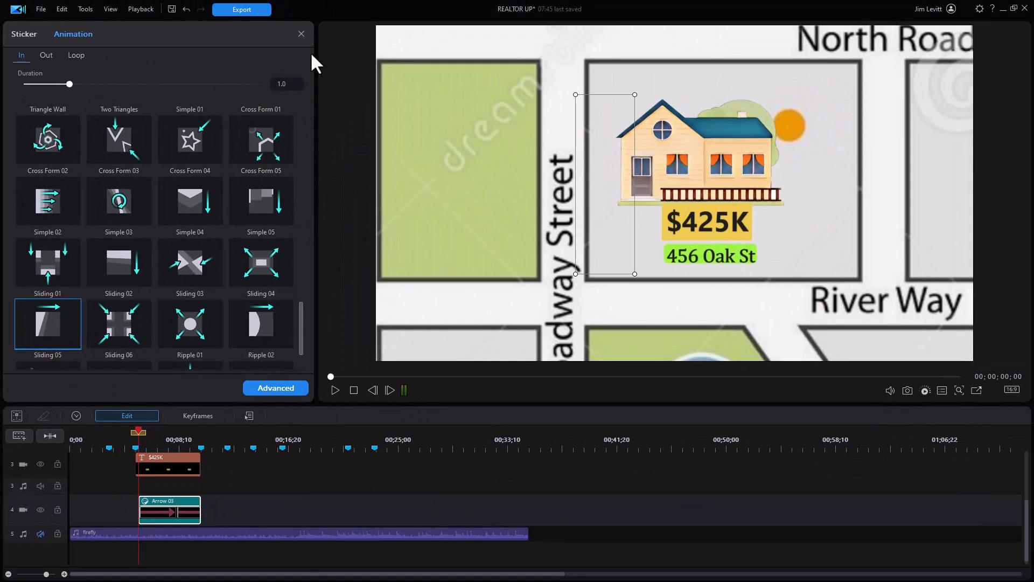
left_click(164, 36)
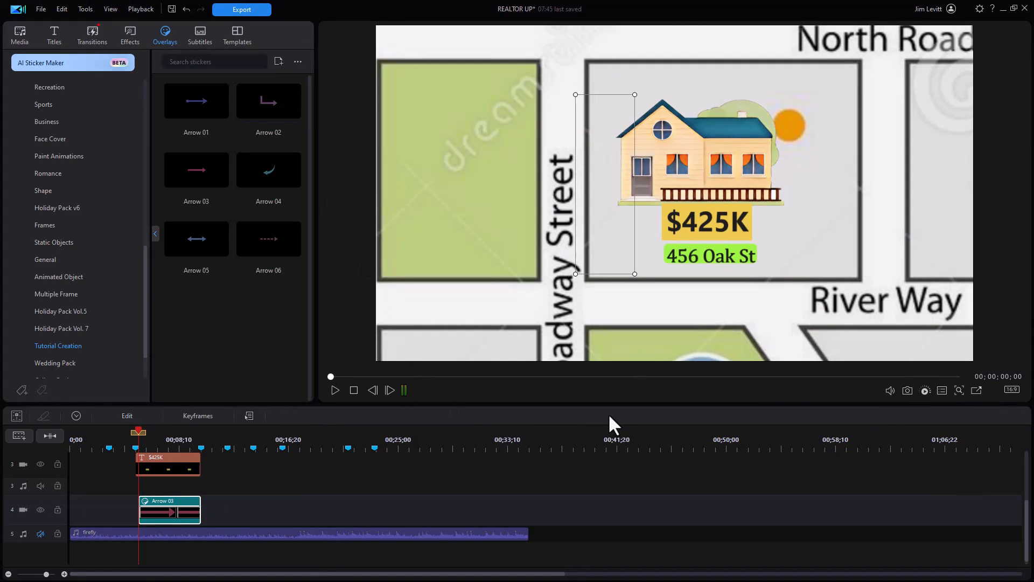
mouse_move(213, 510)
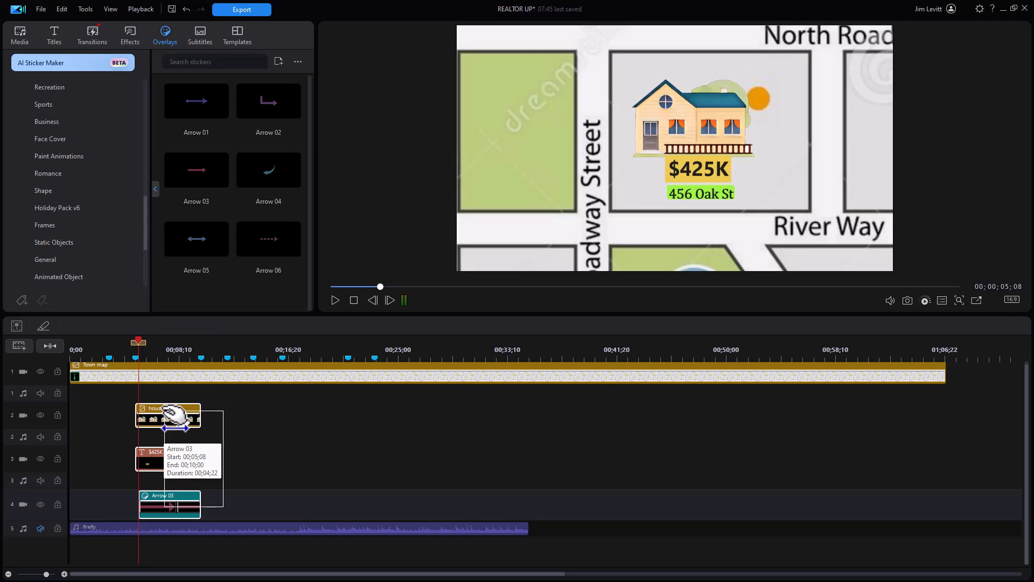
mouse_move(432, 412)
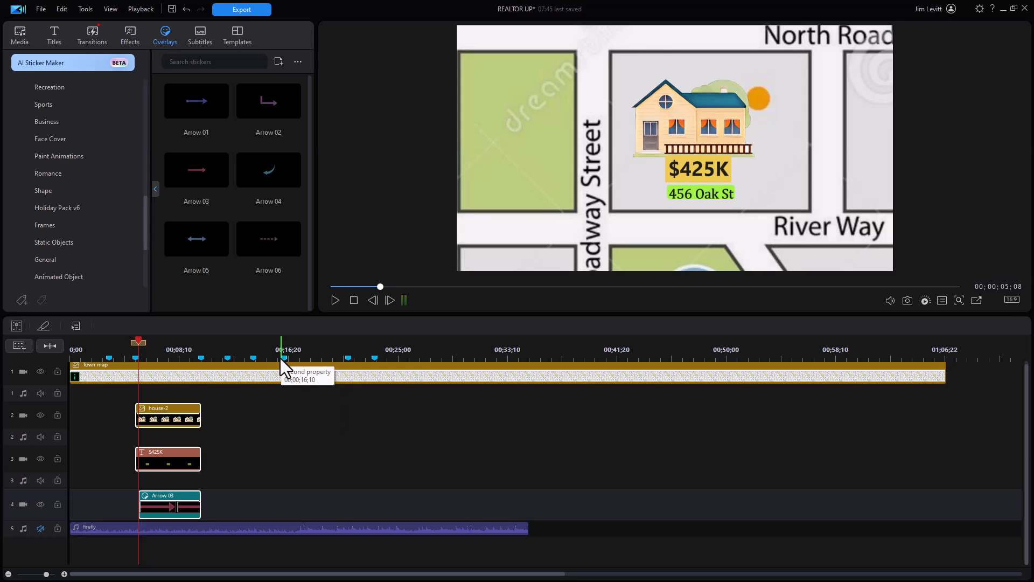
Paste the house, title and arrow copies at the 16-second marker and retitle them $347K and 8122 Opanhsn.
double_click(282, 341)
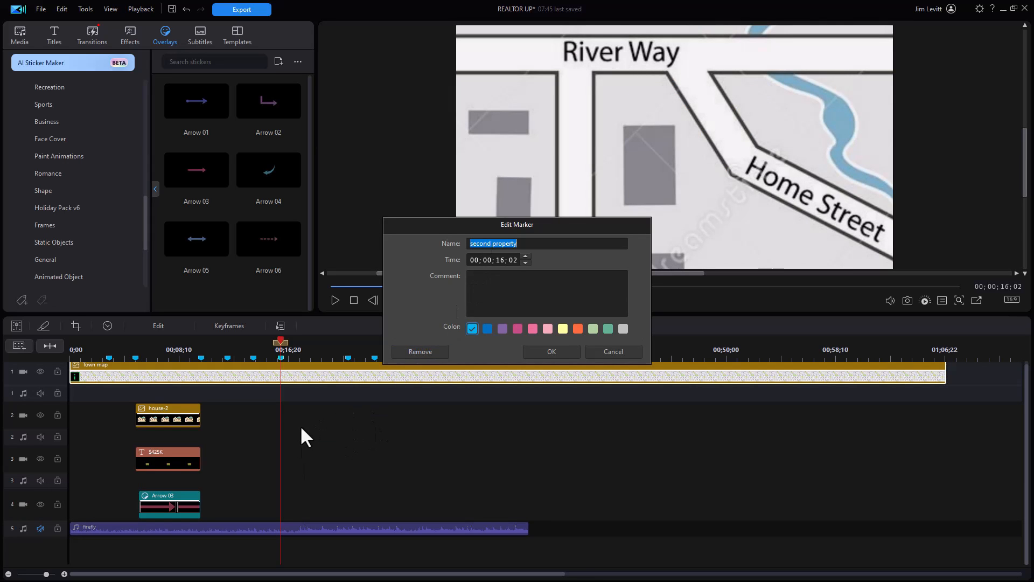
left_click(551, 352)
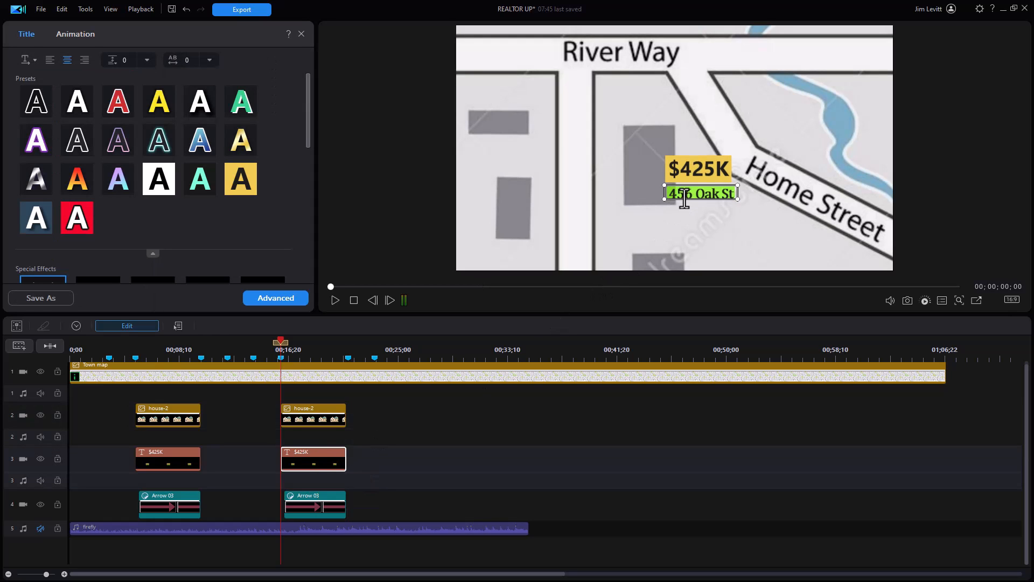
type("8122 Opanhsn")
left_click(698, 169)
type("347")
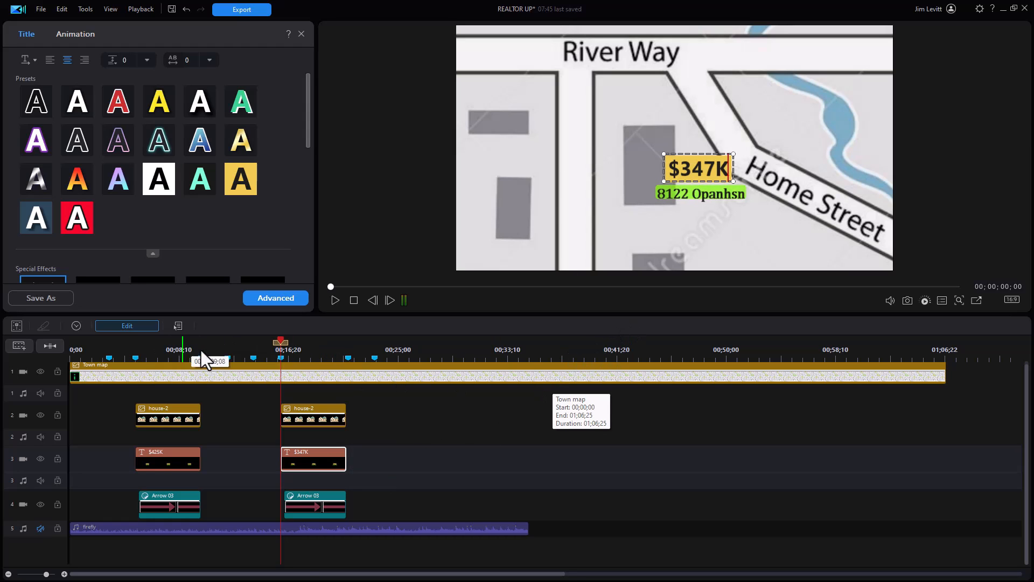
left_click(163, 35)
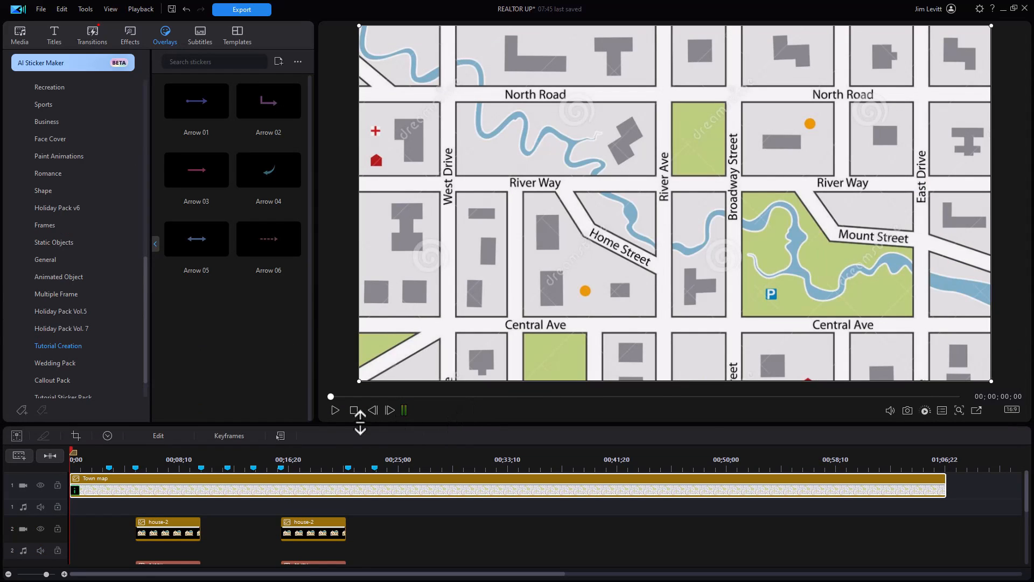
left_click(335, 410)
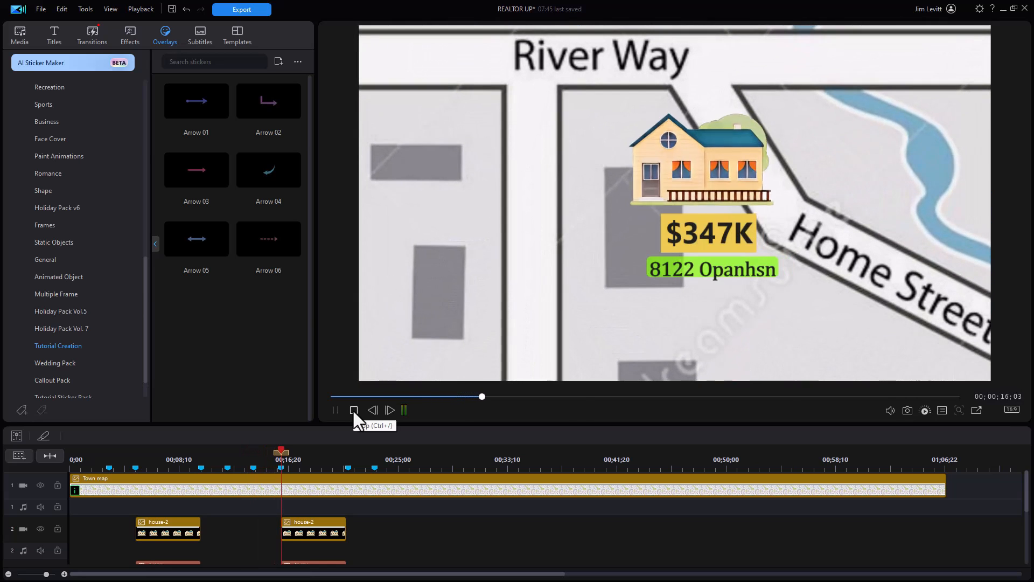
left_click(390, 410)
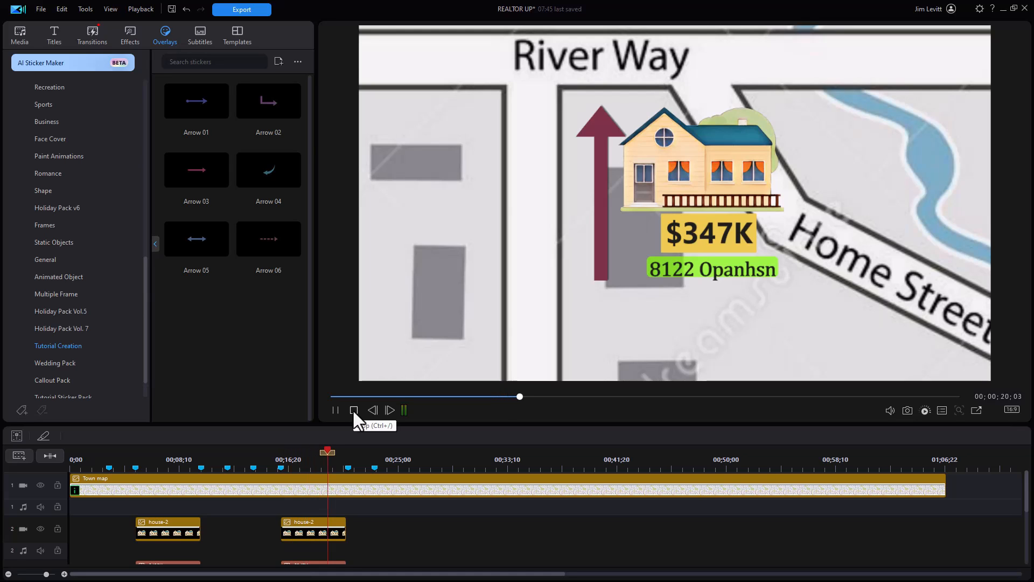
left_click(335, 410)
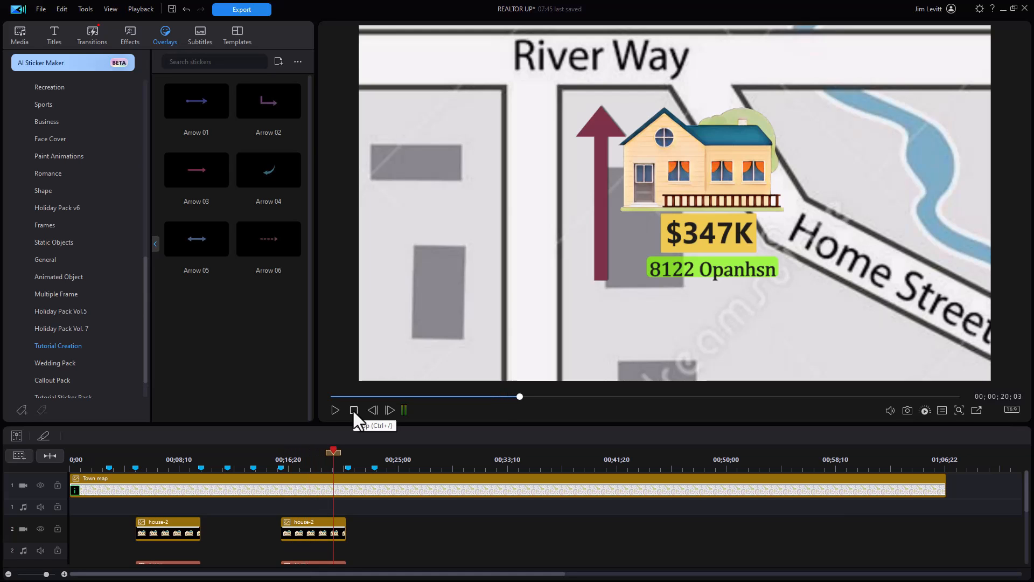